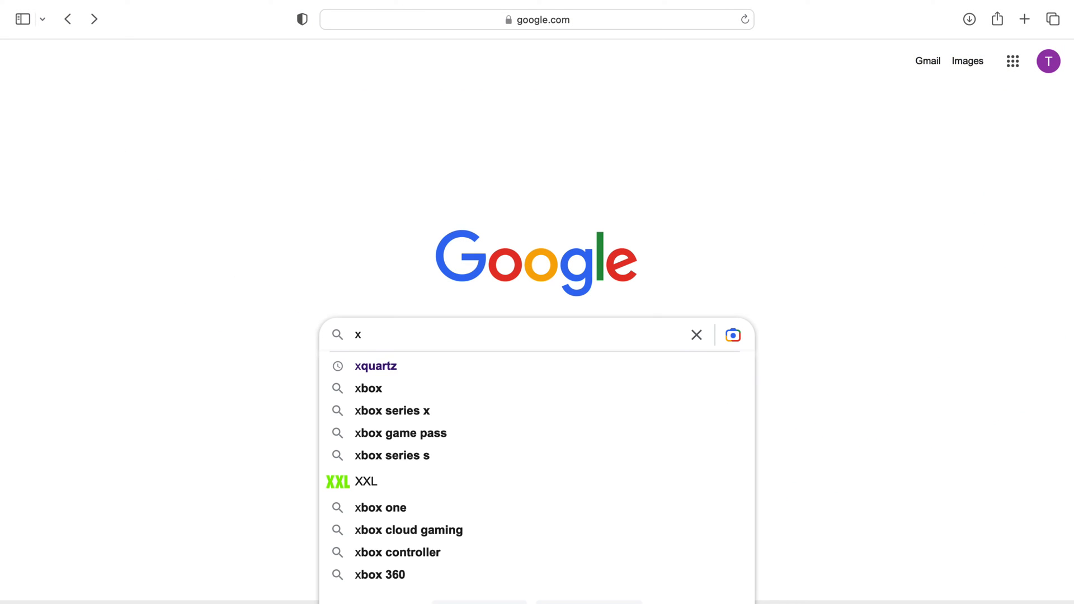
# Step: Search Google for xquartz, go to its MacUpdate page and start the XQuartz 2.8.5 download
pyautogui.write('qua')
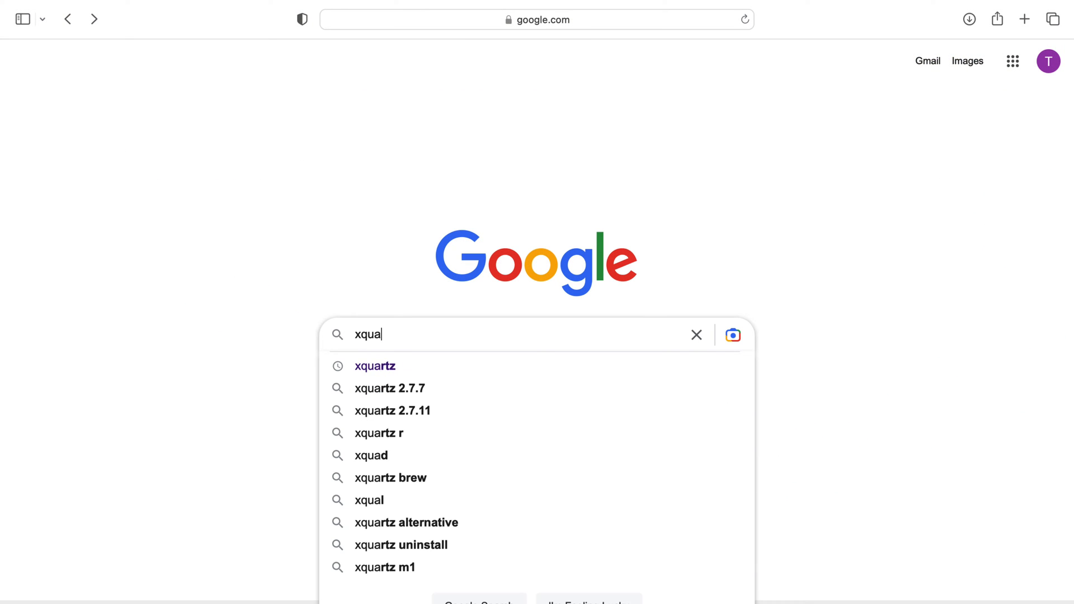
pyautogui.click(375, 366)
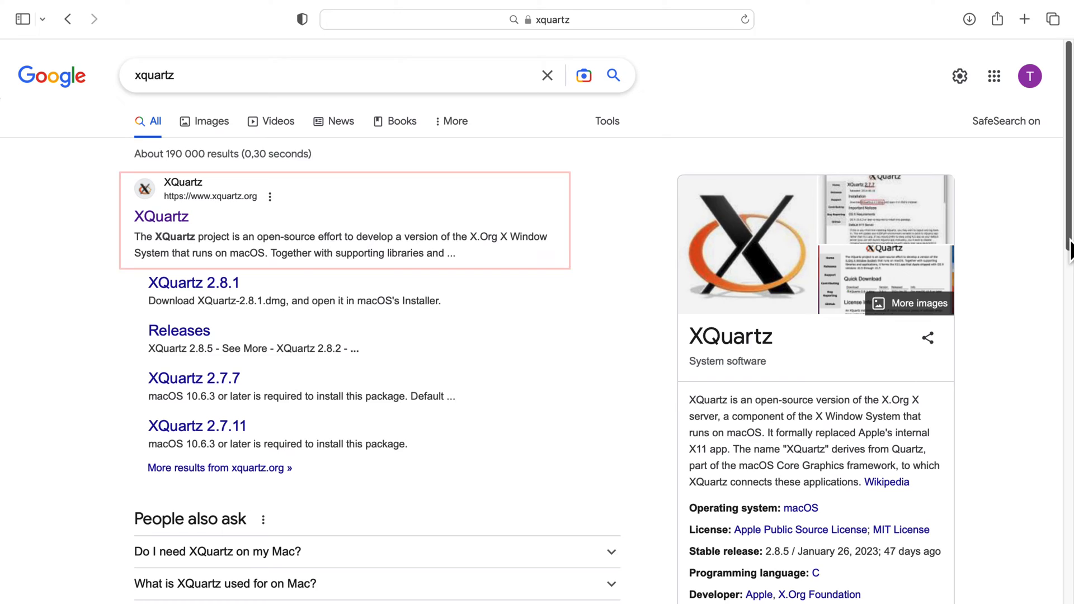
pyautogui.scroll(-3)
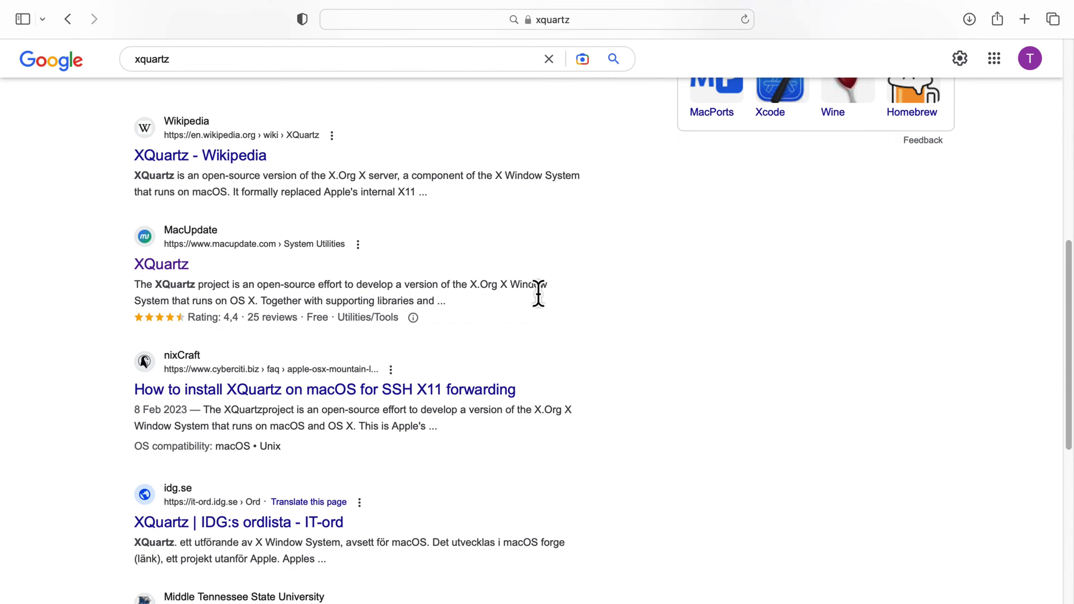
pyautogui.click(161, 264)
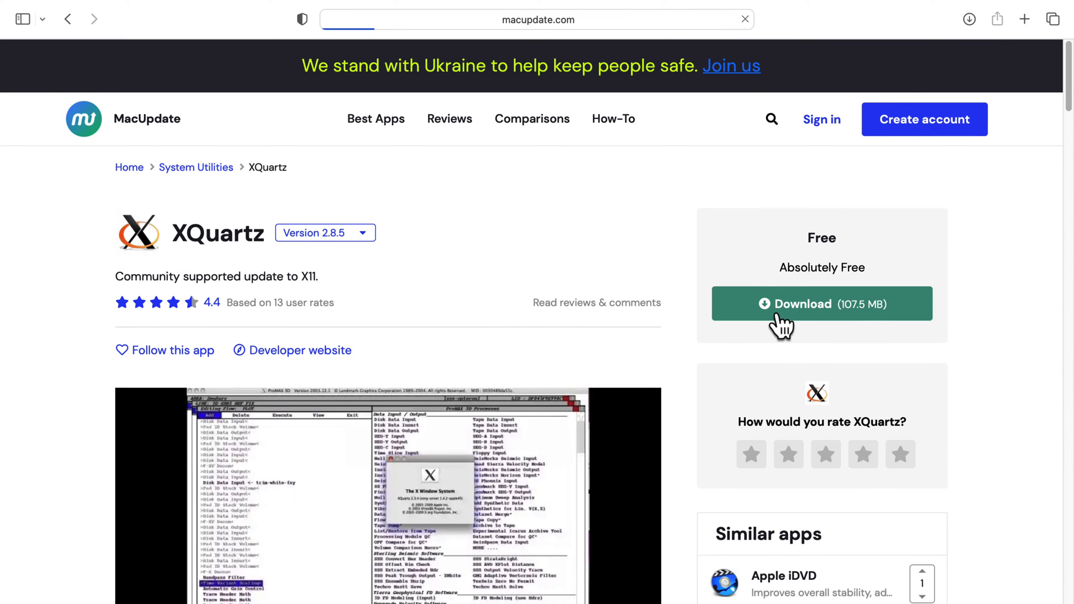
pyautogui.click(821, 304)
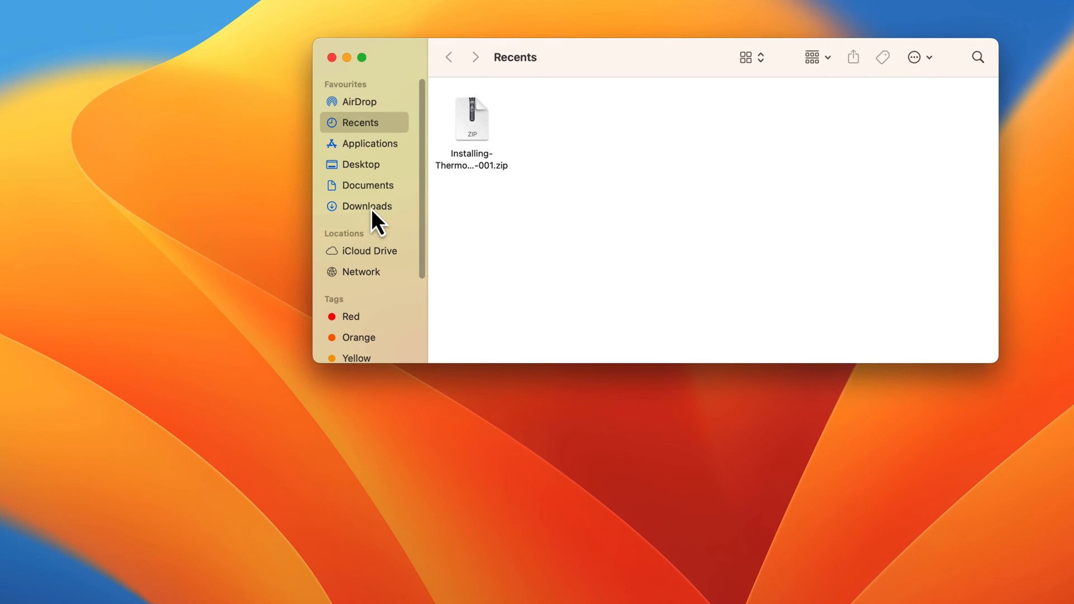
# Step: Launch the XQuartz-2.8.5.pkg installer from the Downloads folder
pyautogui.click(367, 206)
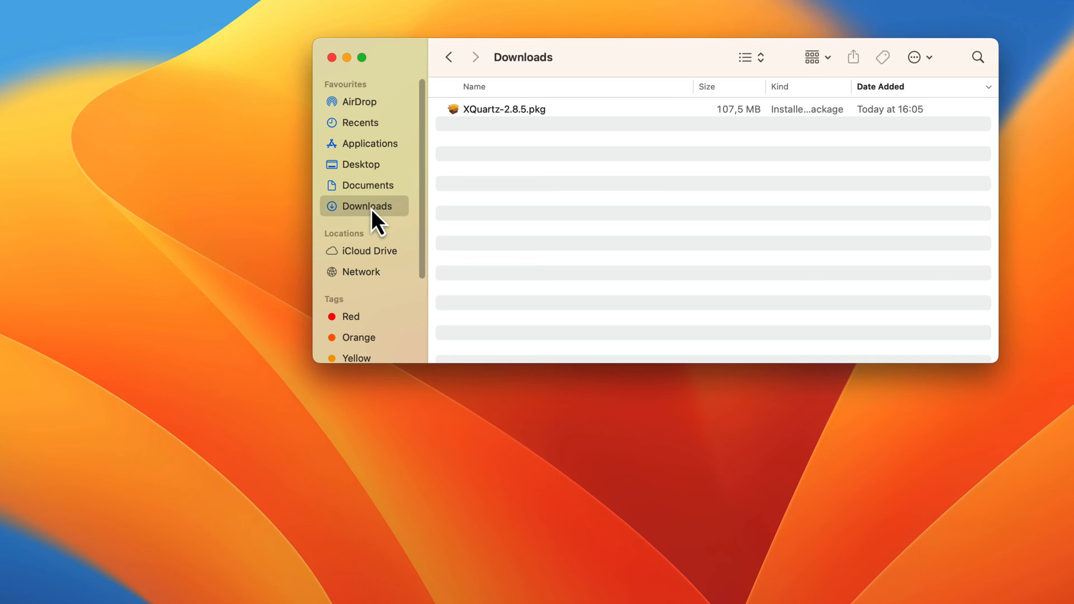
pyautogui.moveTo(404, 208)
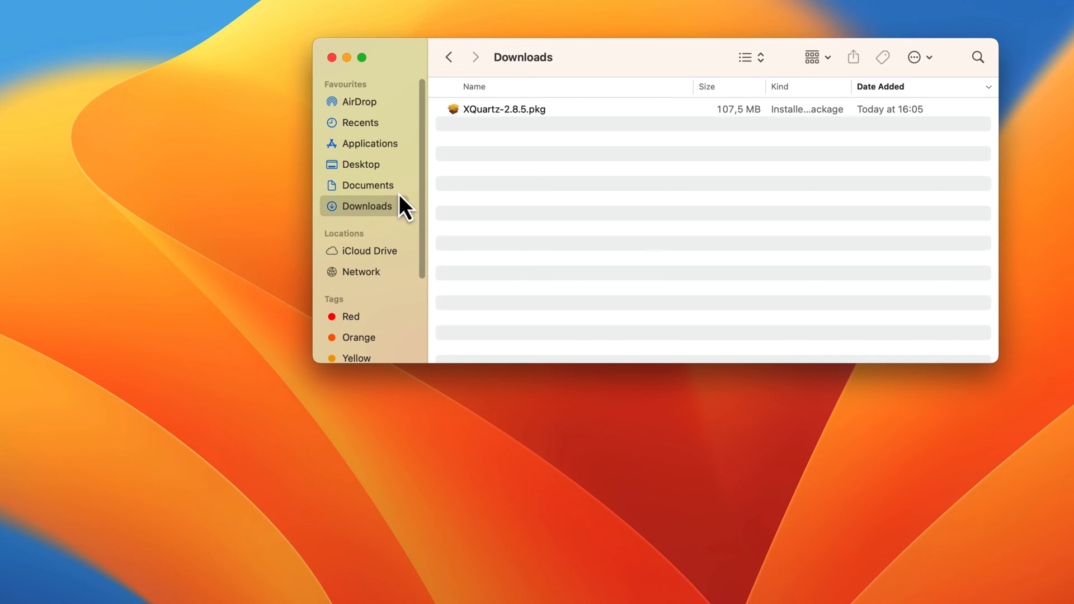
pyautogui.click(504, 109)
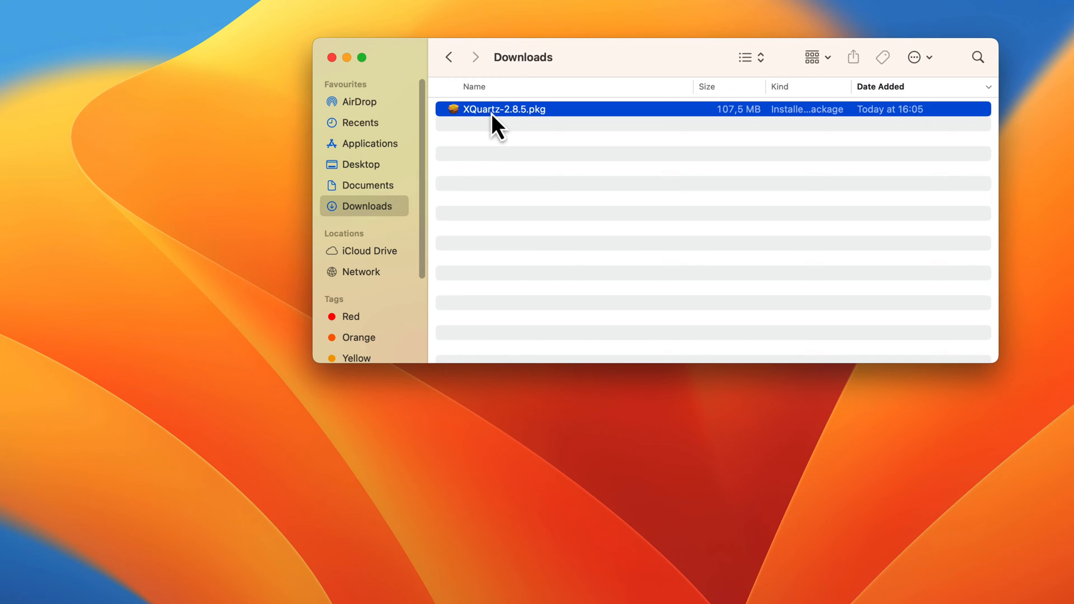
pyautogui.doubleClick(503, 109)
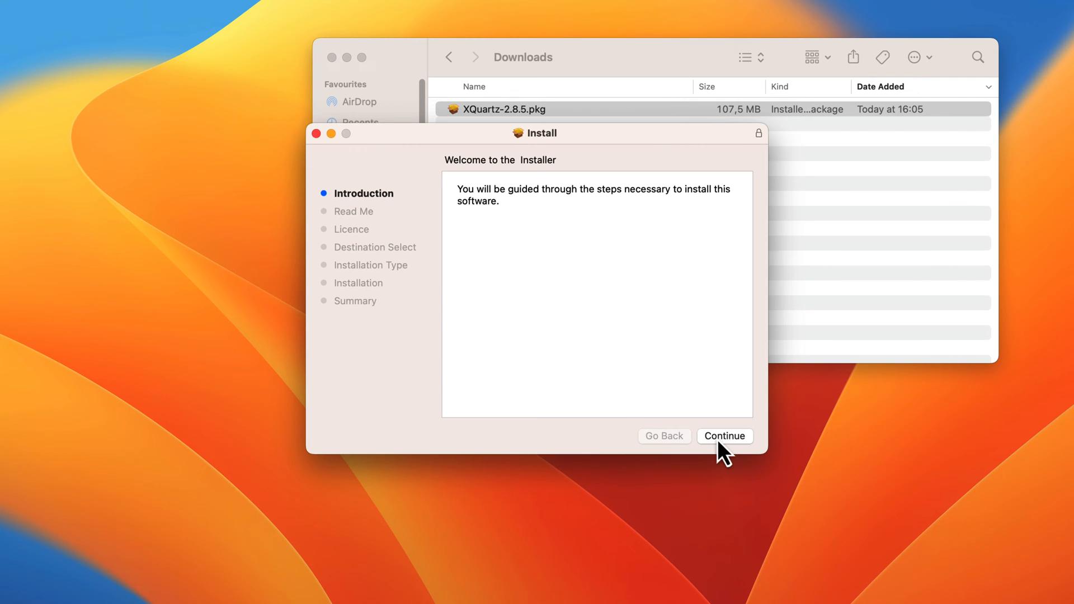
# Step: Agree to the licence, run the standard install on Macintosh HD and close the installer on success
pyautogui.click(725, 435)
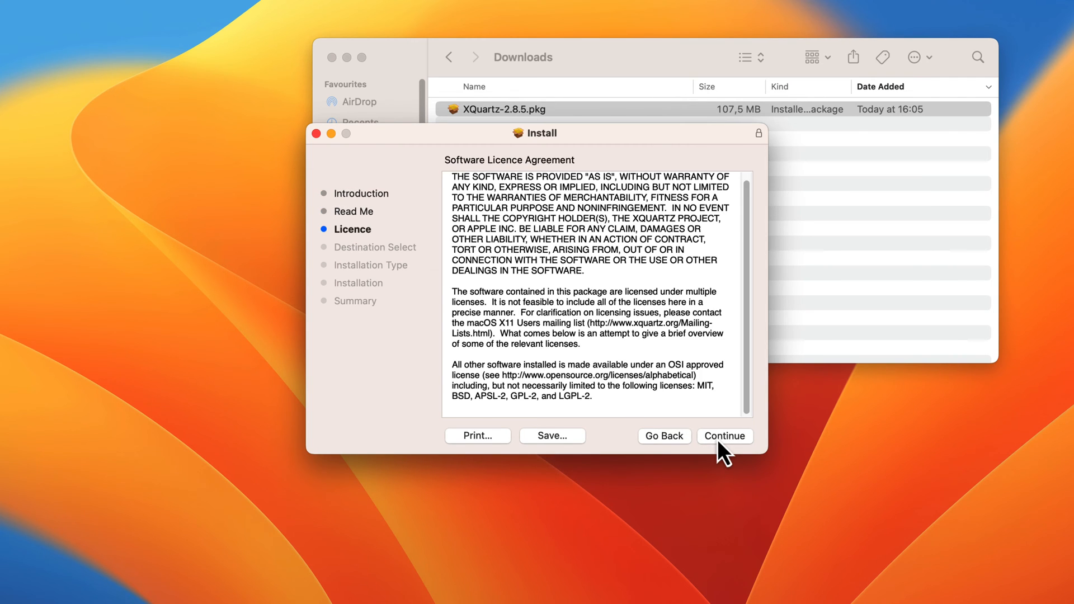
pyautogui.click(725, 436)
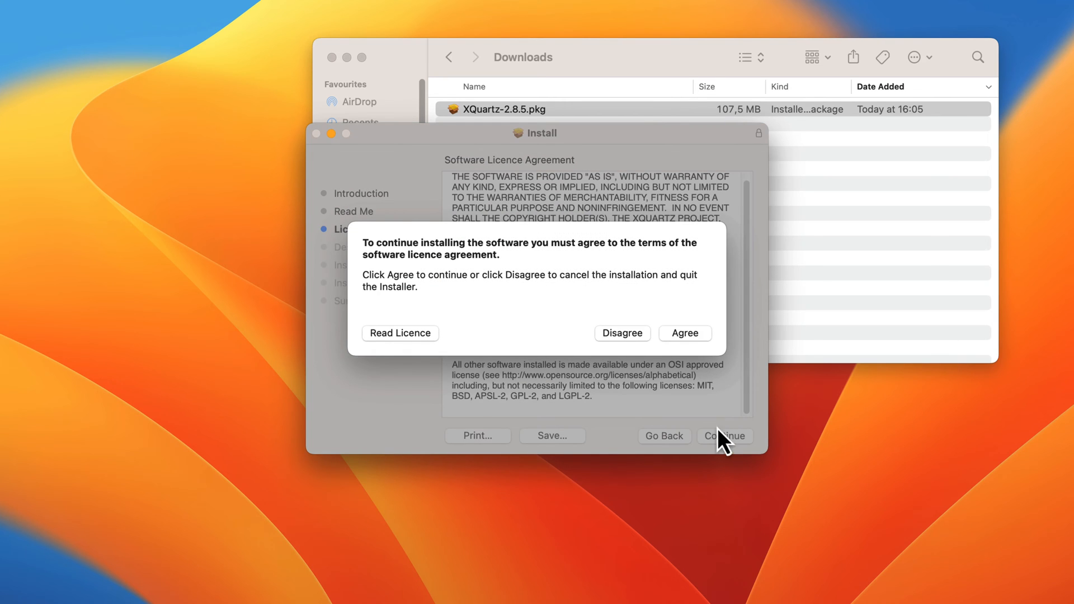
pyautogui.click(684, 333)
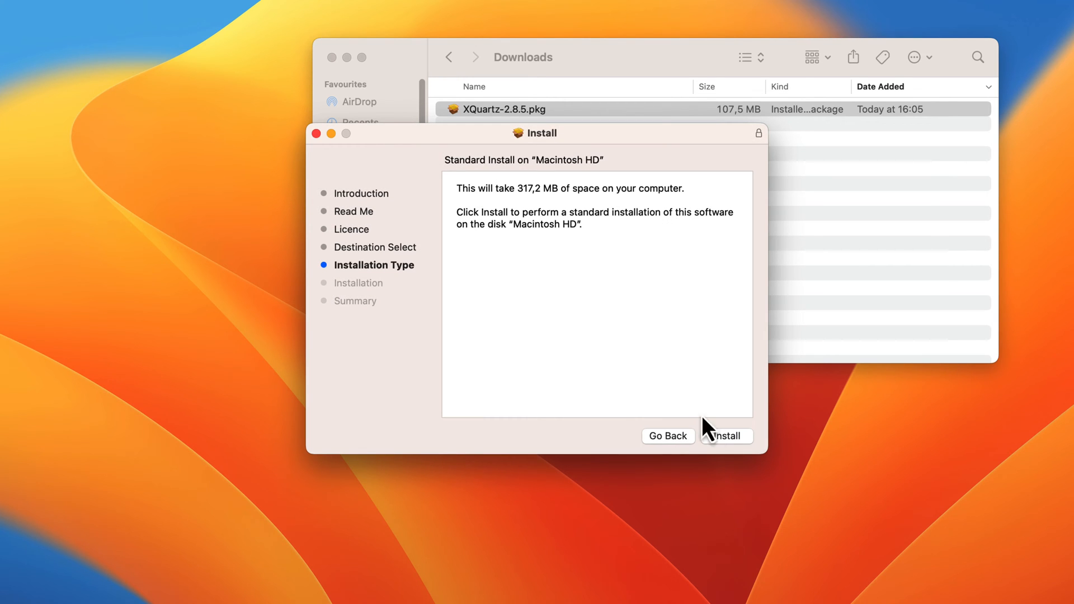
pyautogui.click(734, 435)
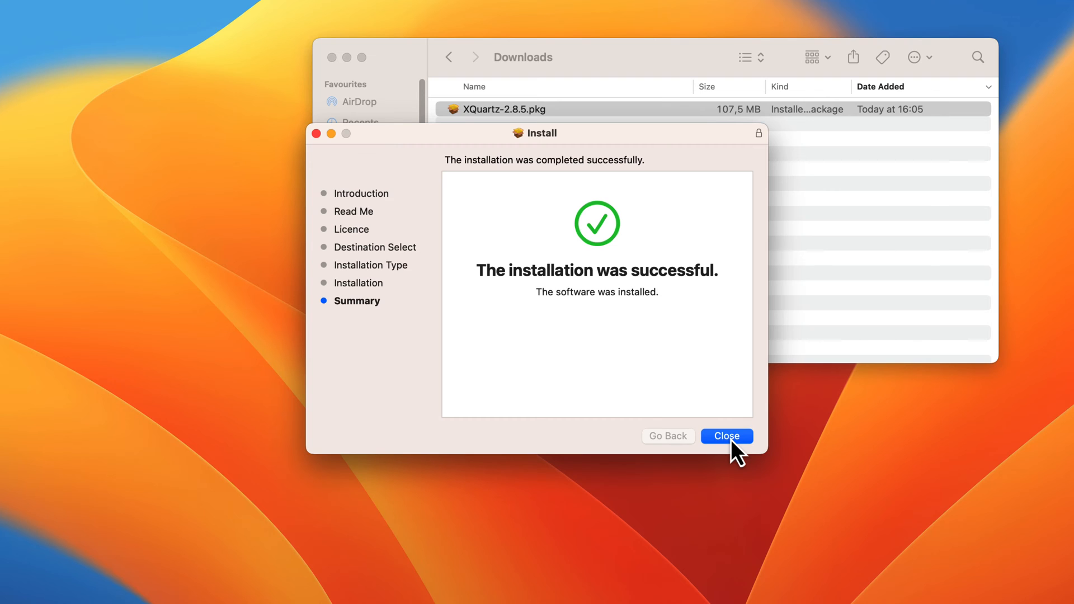
pyautogui.click(727, 436)
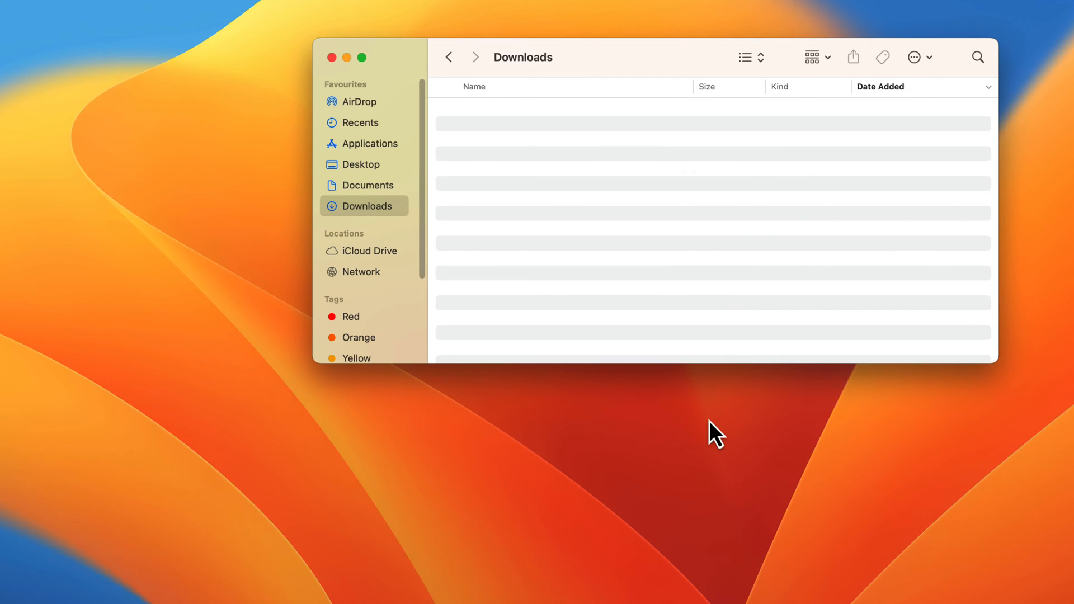
pyautogui.moveTo(759, 440)
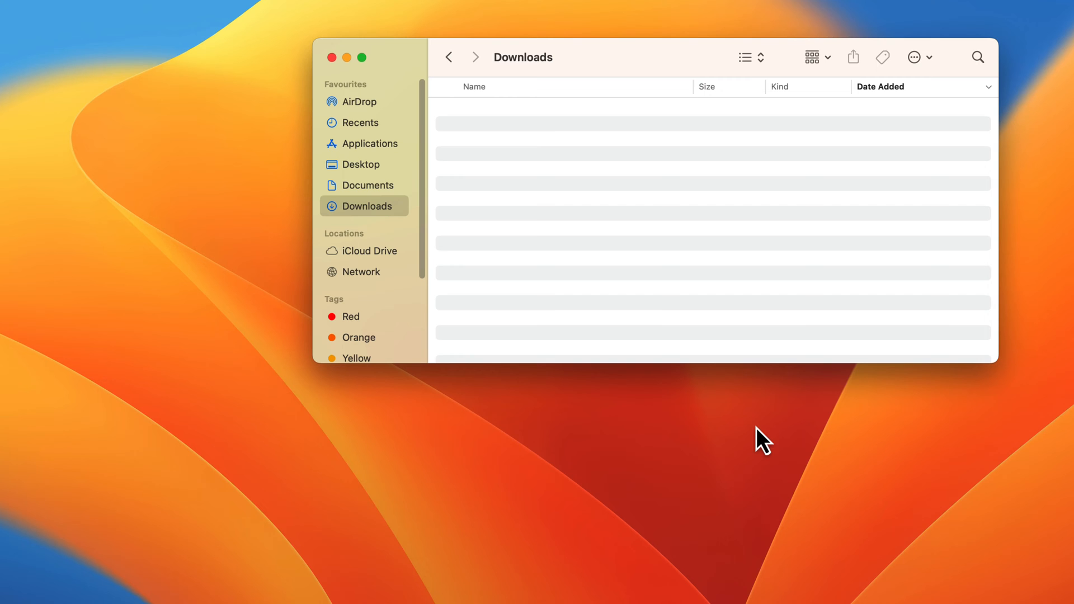
pyautogui.moveTo(748, 440)
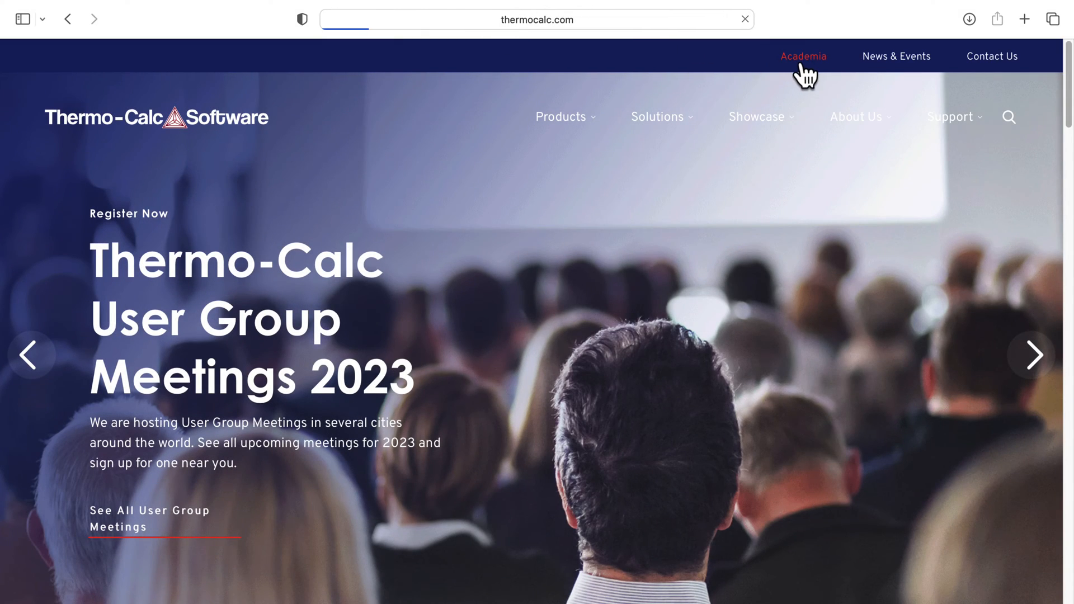
# Step: From Academia > Free Educational Package, fill the download form and agree to the privacy policy
pyautogui.click(803, 56)
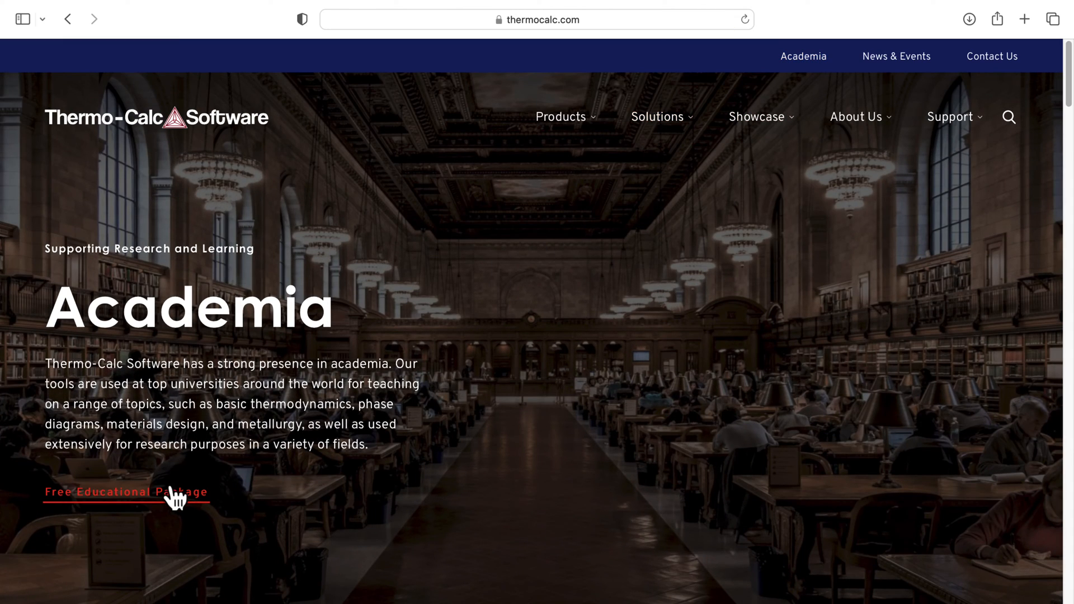
pyautogui.click(125, 493)
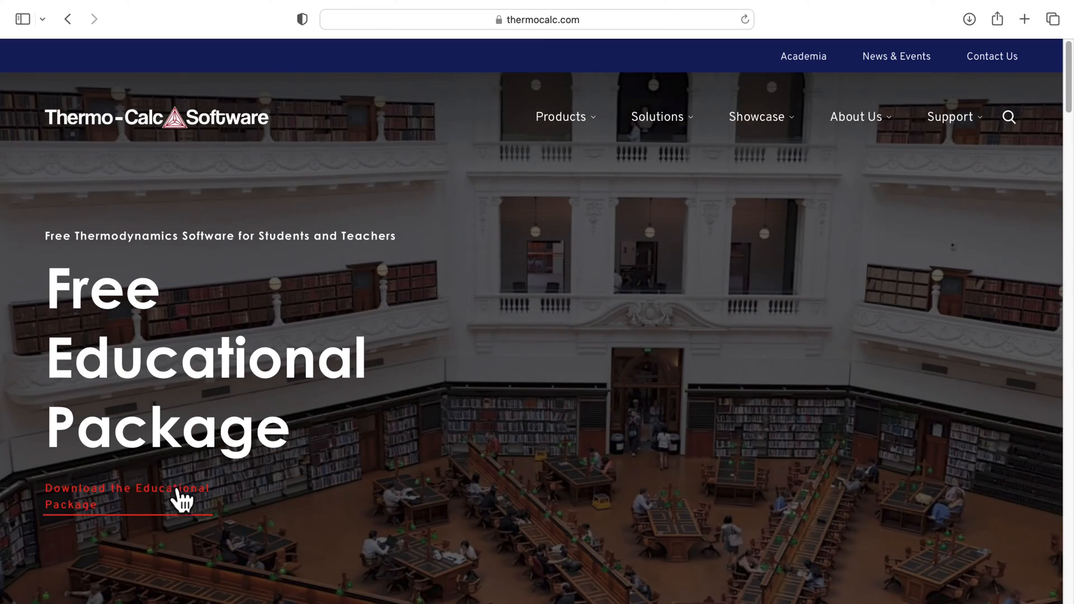
pyautogui.click(127, 497)
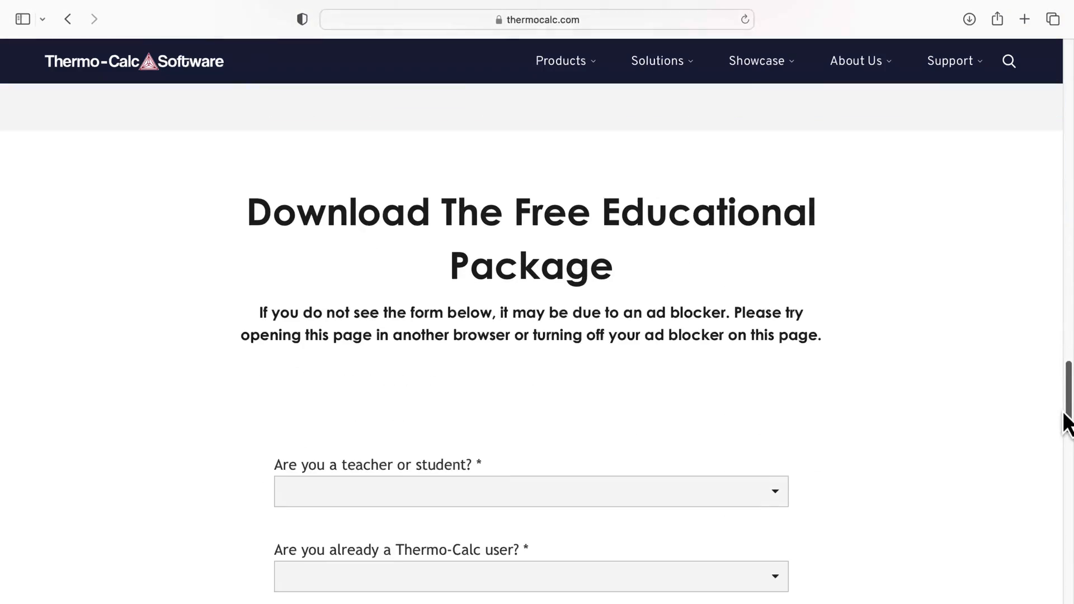
pyautogui.click(524, 497)
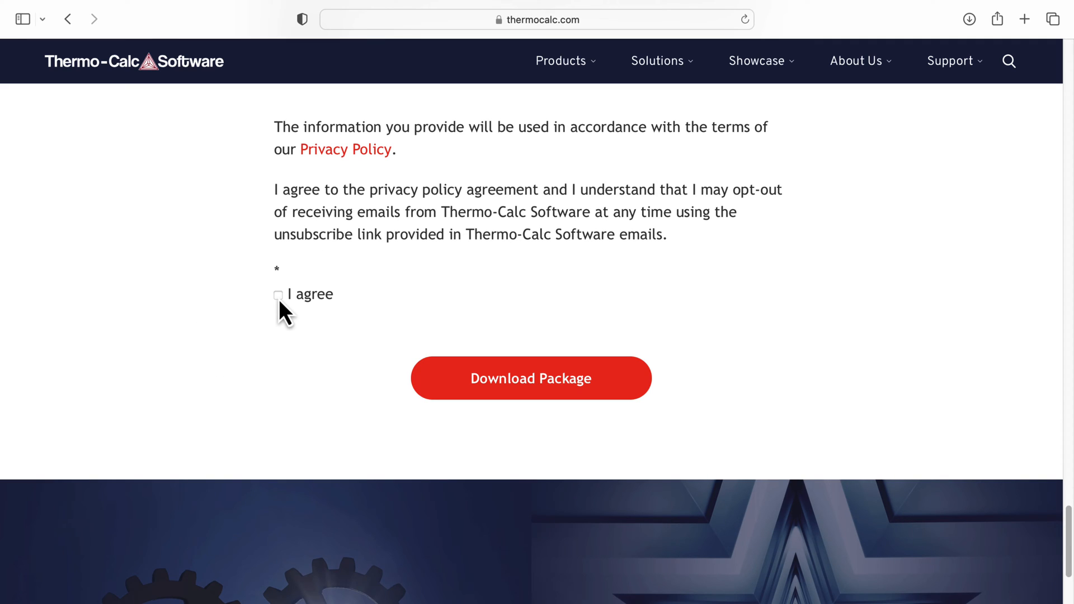
pyautogui.click(277, 295)
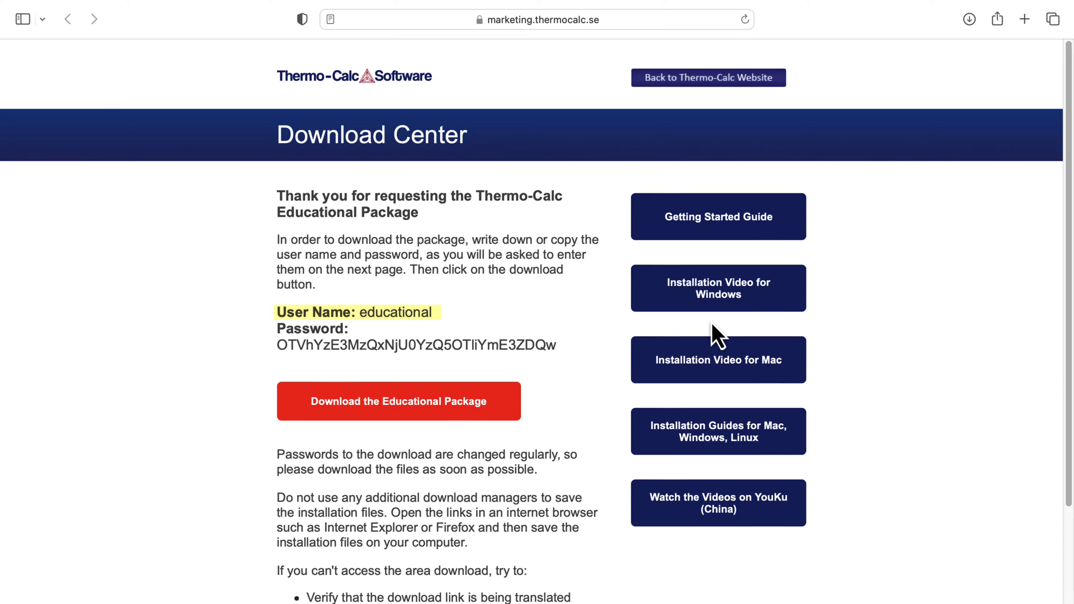
# Step: Copy the download password shown in the Download Center confirmation
pyautogui.moveTo(311, 345); pyautogui.dragTo(558, 345)
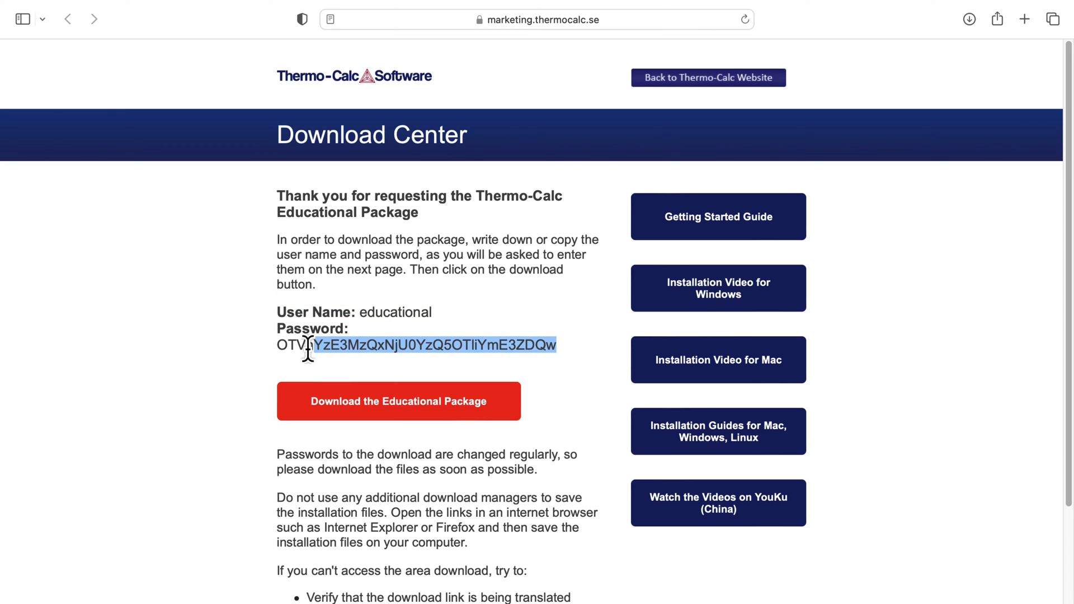
pyautogui.rightClick(410, 345)
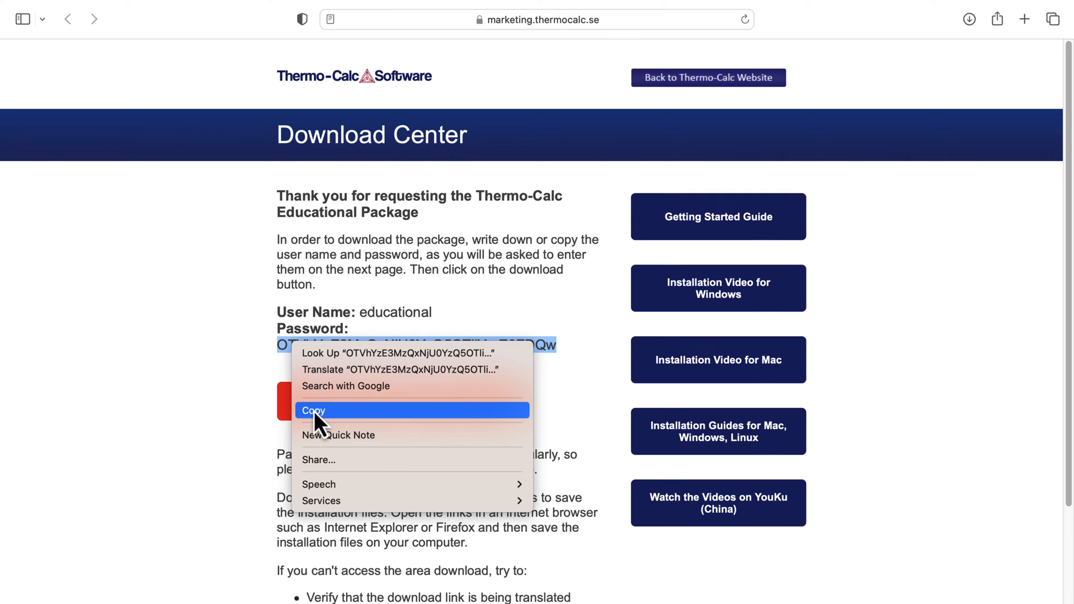
pyautogui.click(314, 411)
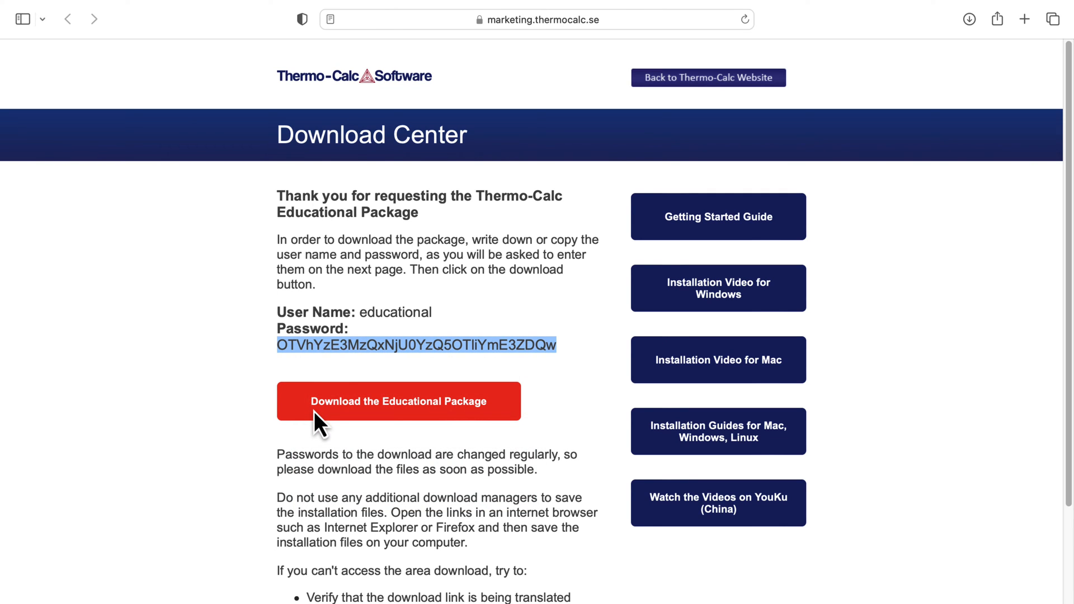
pyautogui.moveTo(405, 443)
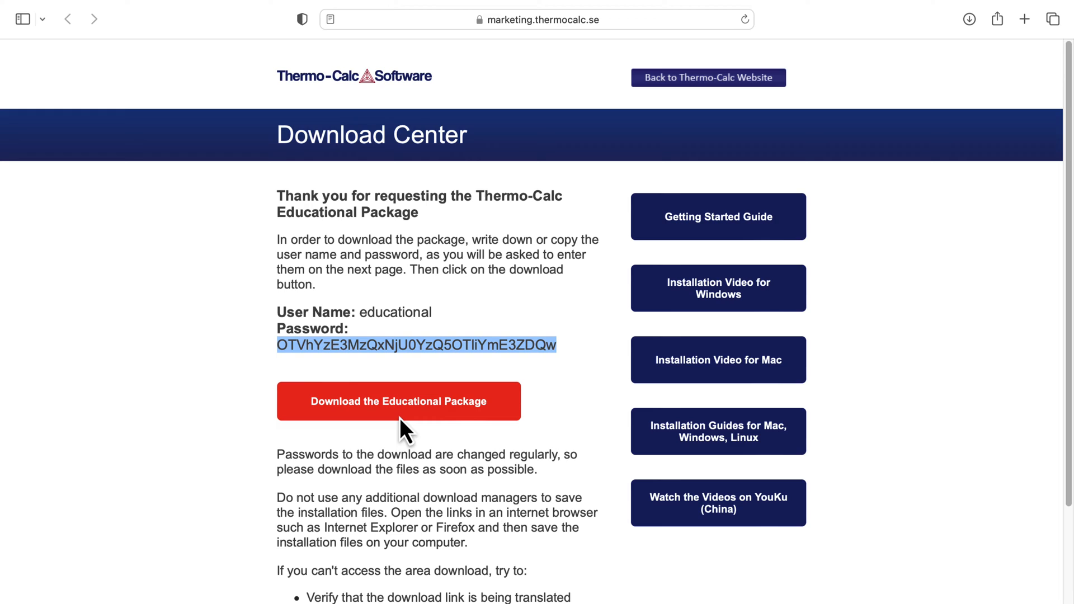
# Step: Log in to the download server with the educational username and the copied password
pyautogui.click(398, 400)
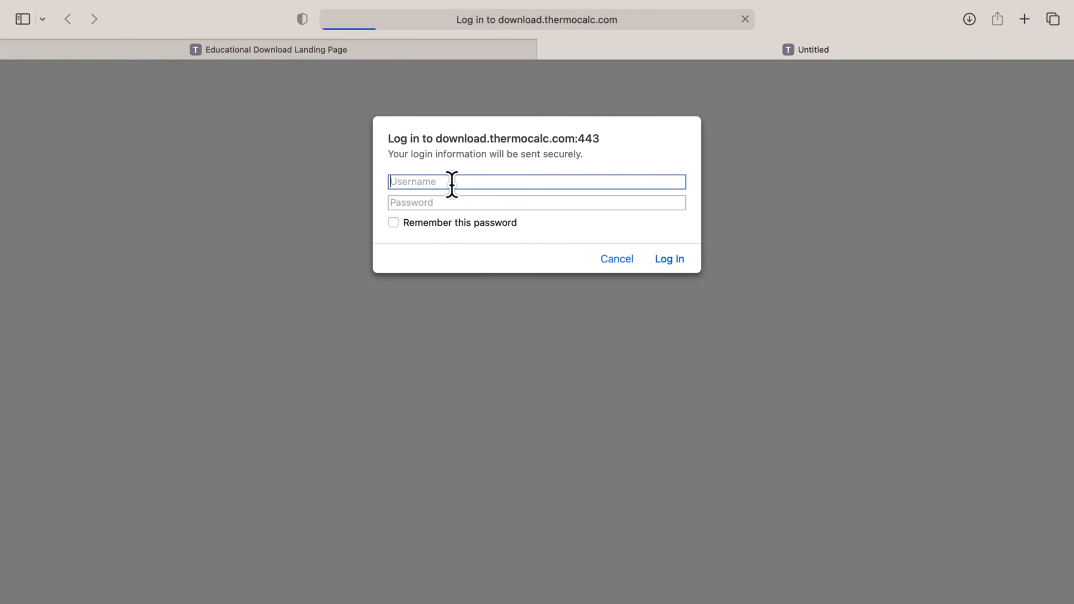
pyautogui.write('educational')
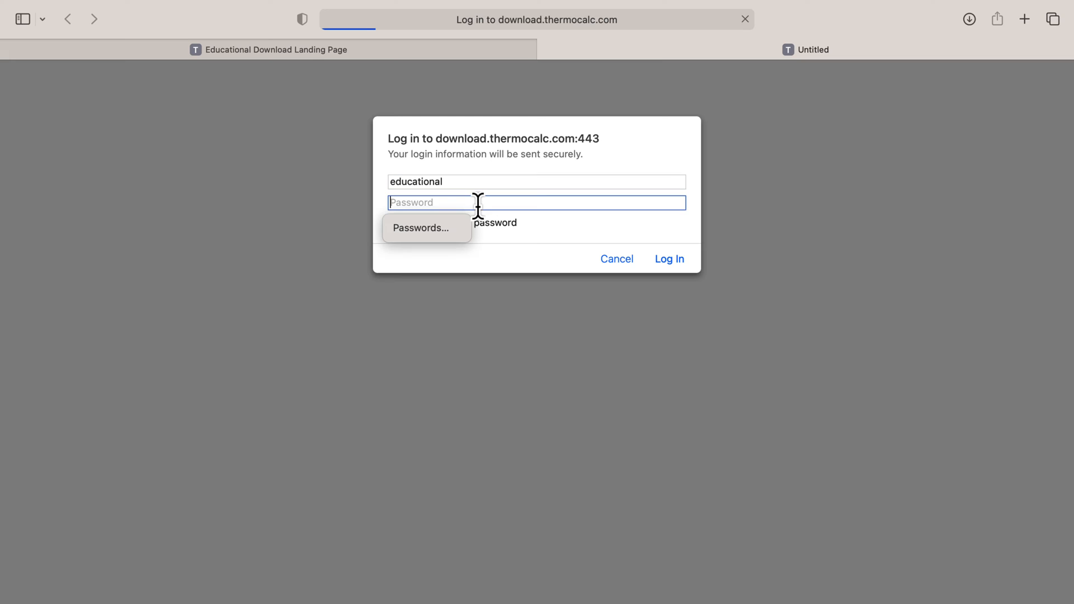
pyautogui.write('password')
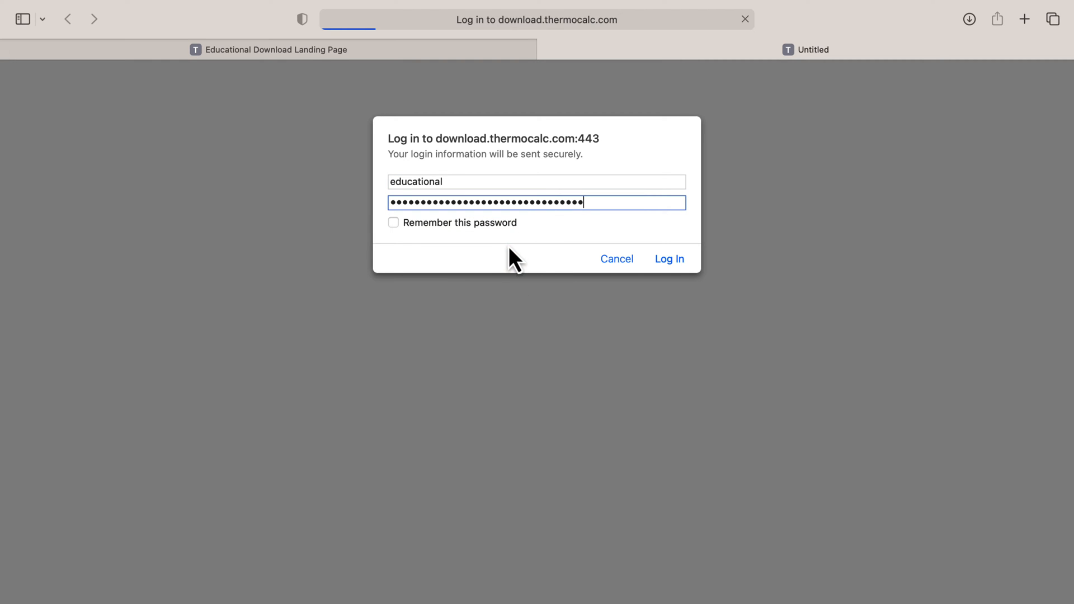
pyautogui.click(669, 258)
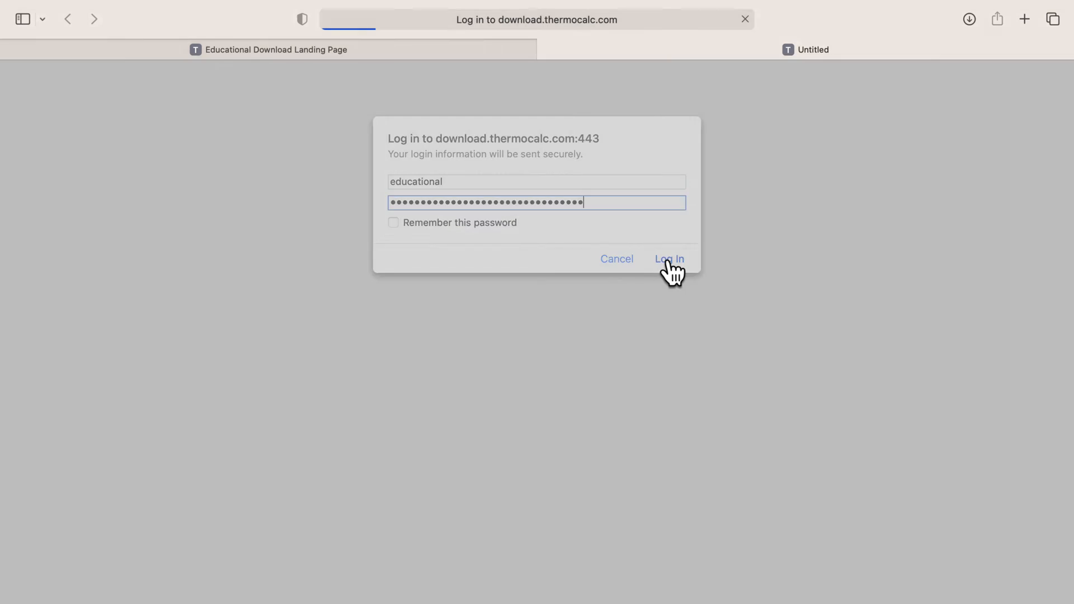
# Step: Download Thermo-Calc-educational-osx-2023.1.111866-44.zip from the Software section
pyautogui.click(669, 260)
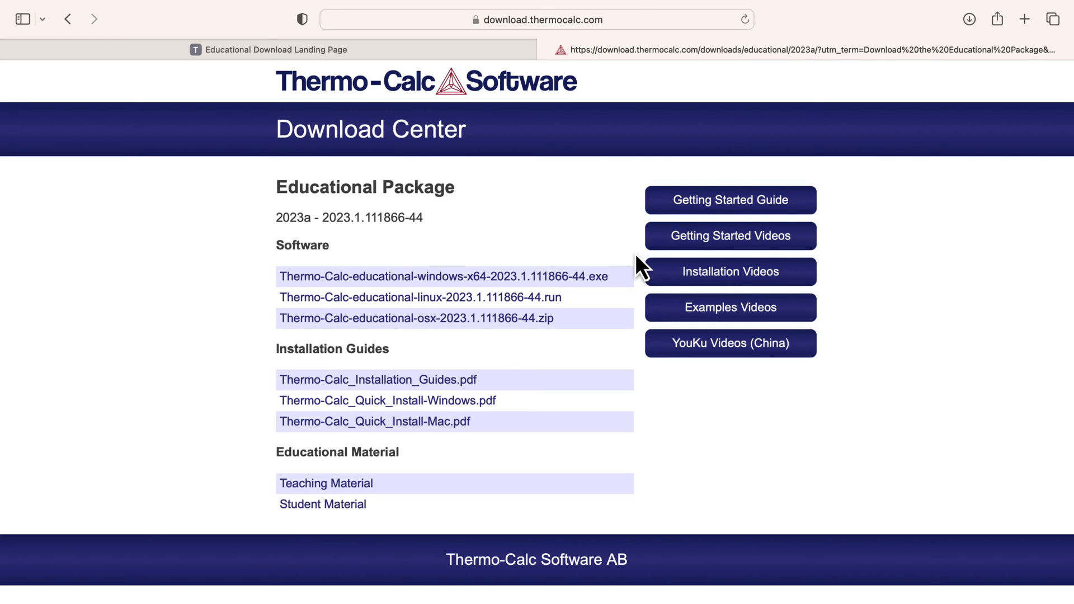
pyautogui.moveTo(528, 330)
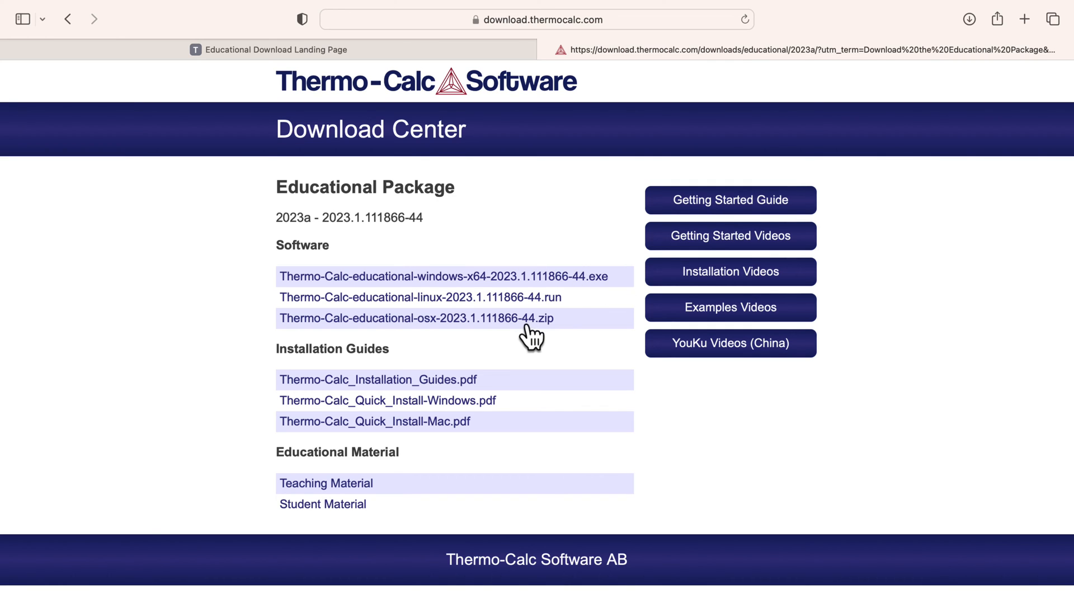
pyautogui.moveTo(418, 333)
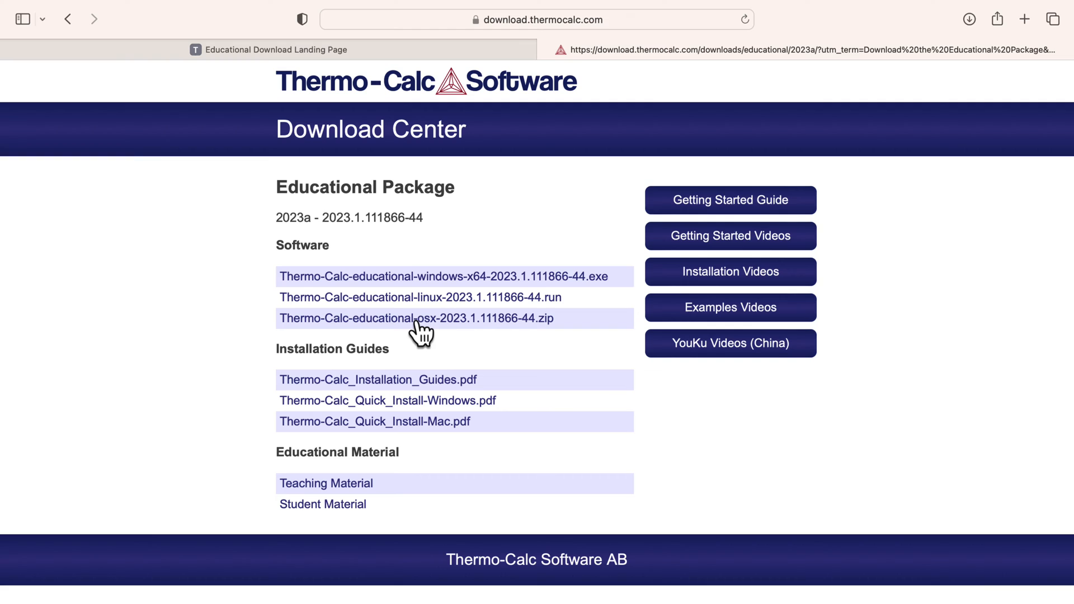
pyautogui.click(412, 319)
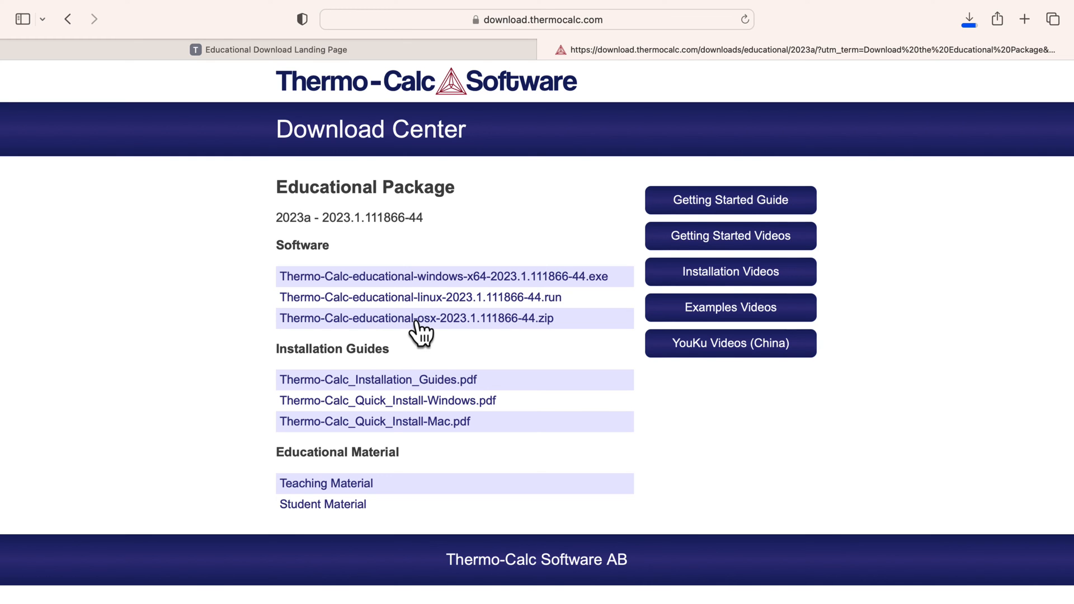
pyautogui.click(411, 318)
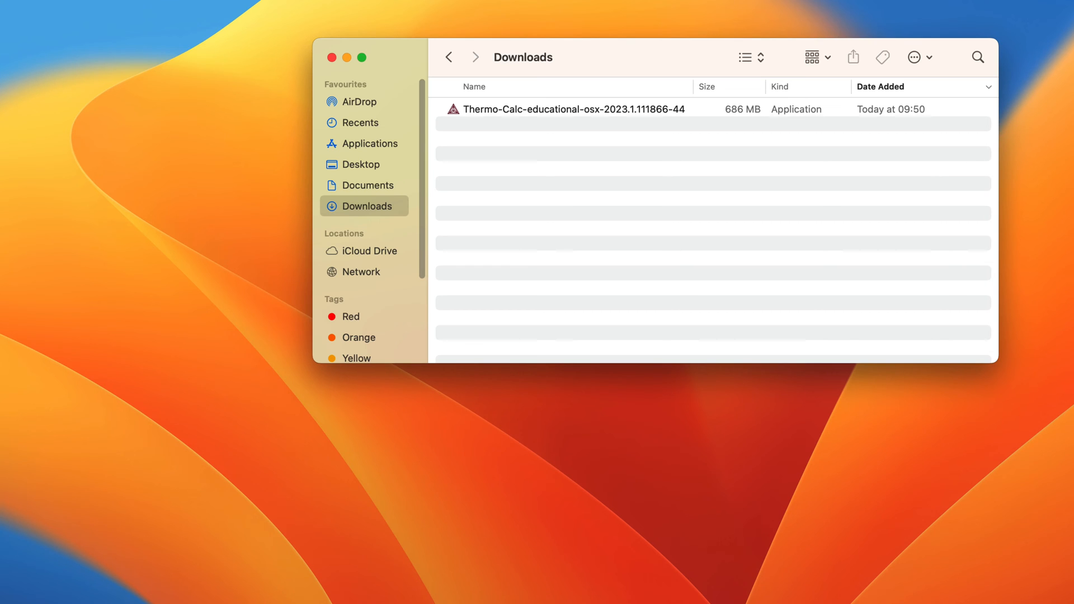
pyautogui.moveTo(557, 119)
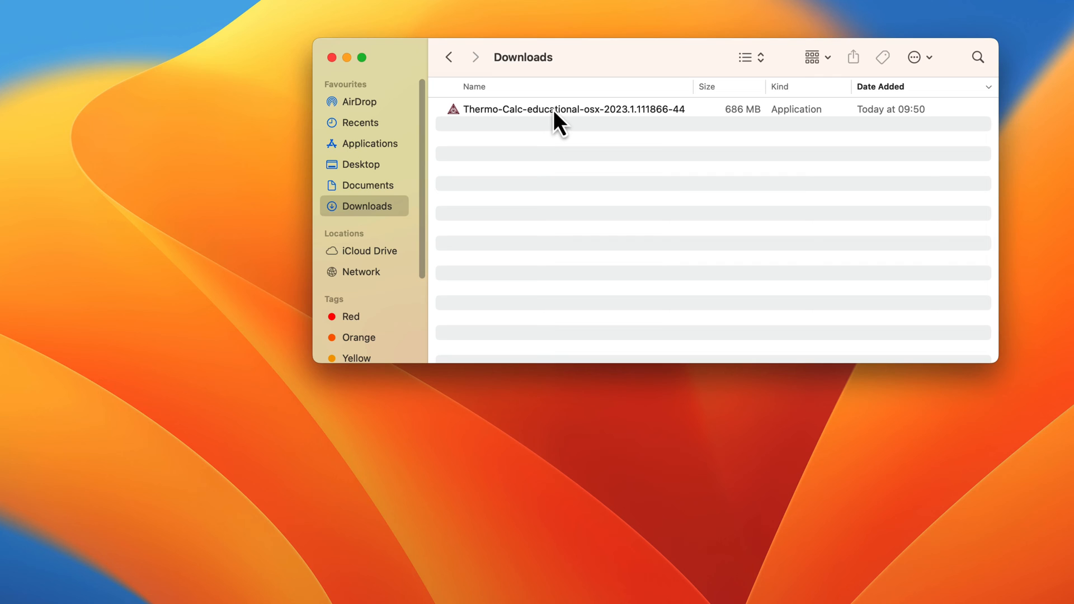
# Step: Run the downloaded Thermo-Calc installer, allowing the internet-app prompt and administrator access
pyautogui.click(562, 109)
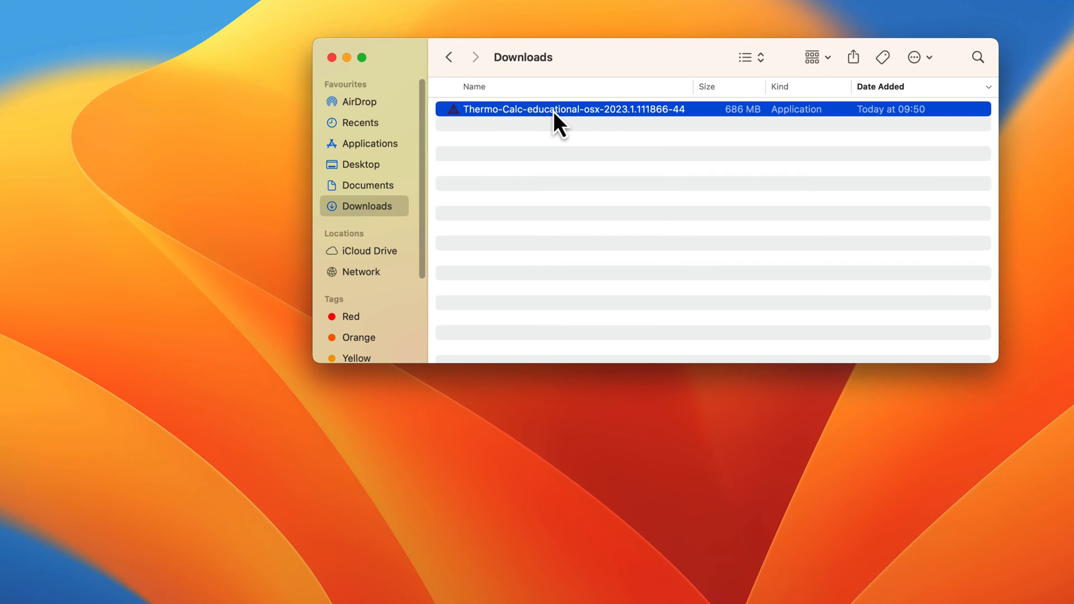
pyautogui.doubleClick(564, 110)
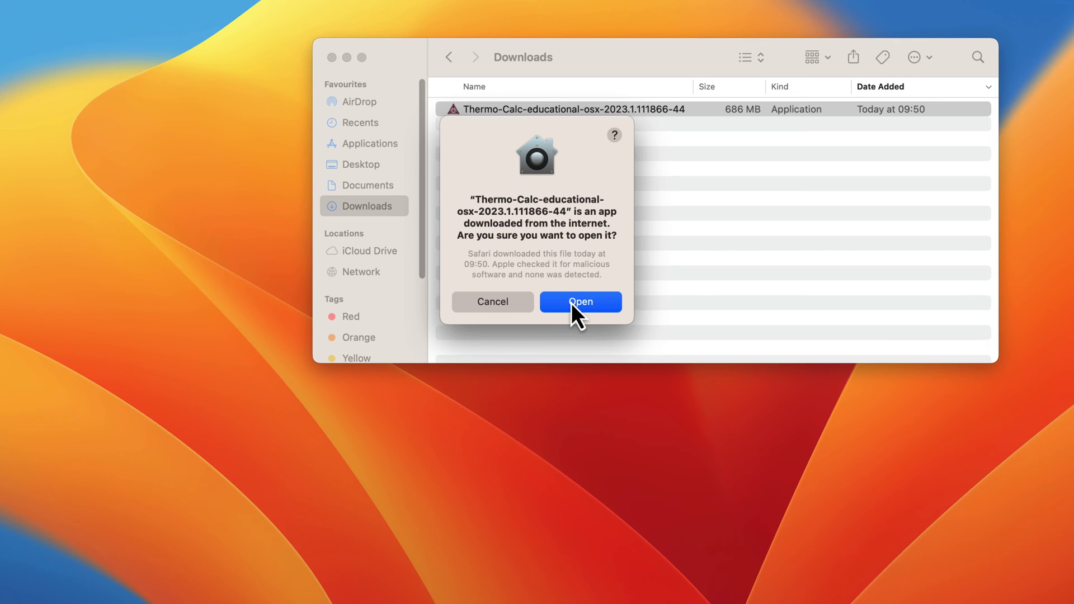
pyautogui.click(581, 302)
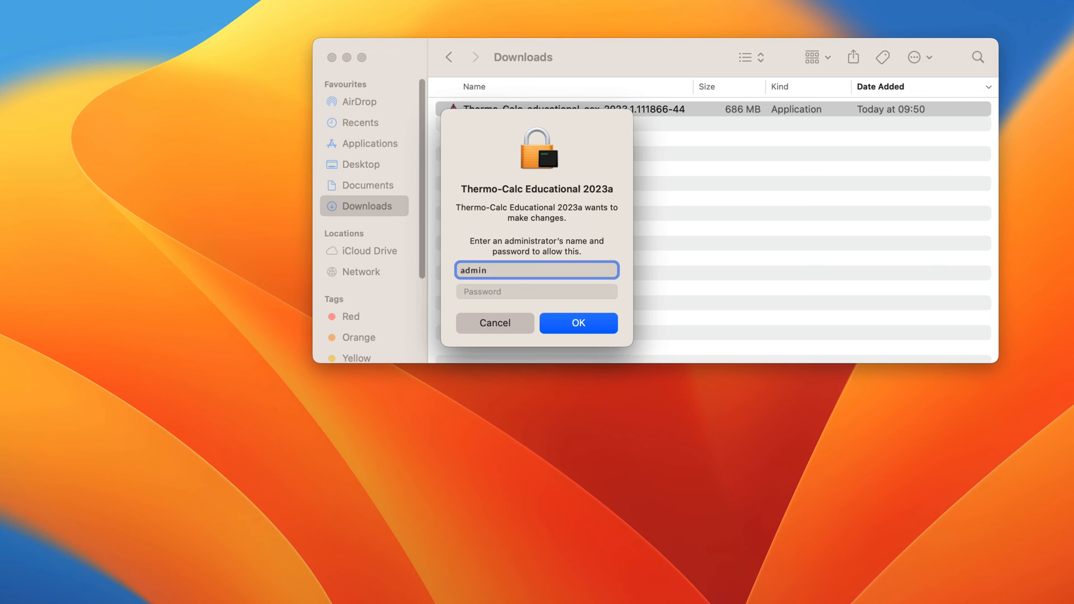
pyautogui.click(536, 290)
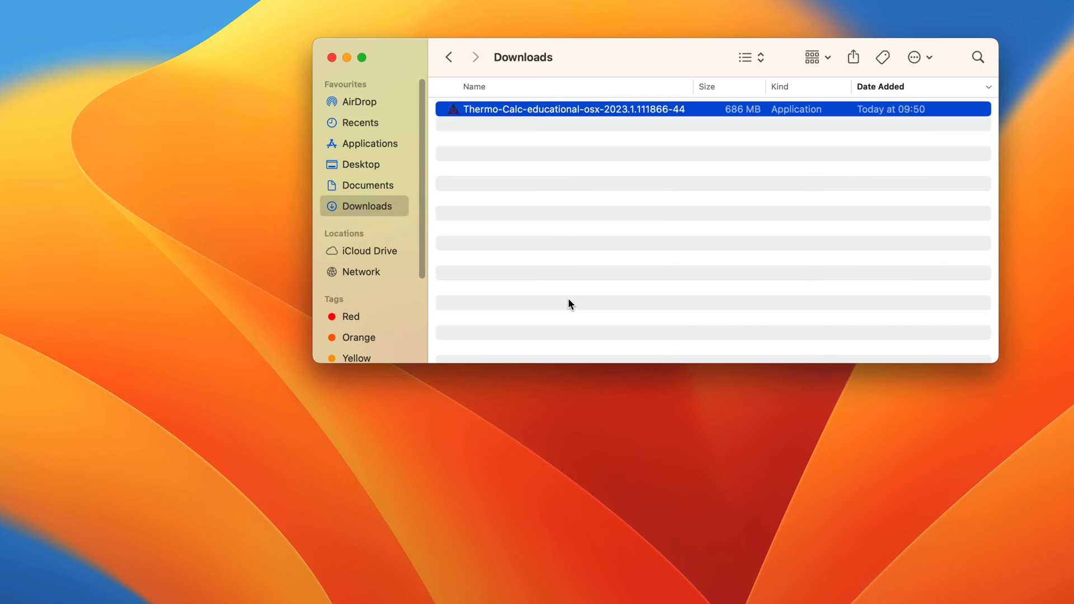
pyautogui.doubleClick(569, 110)
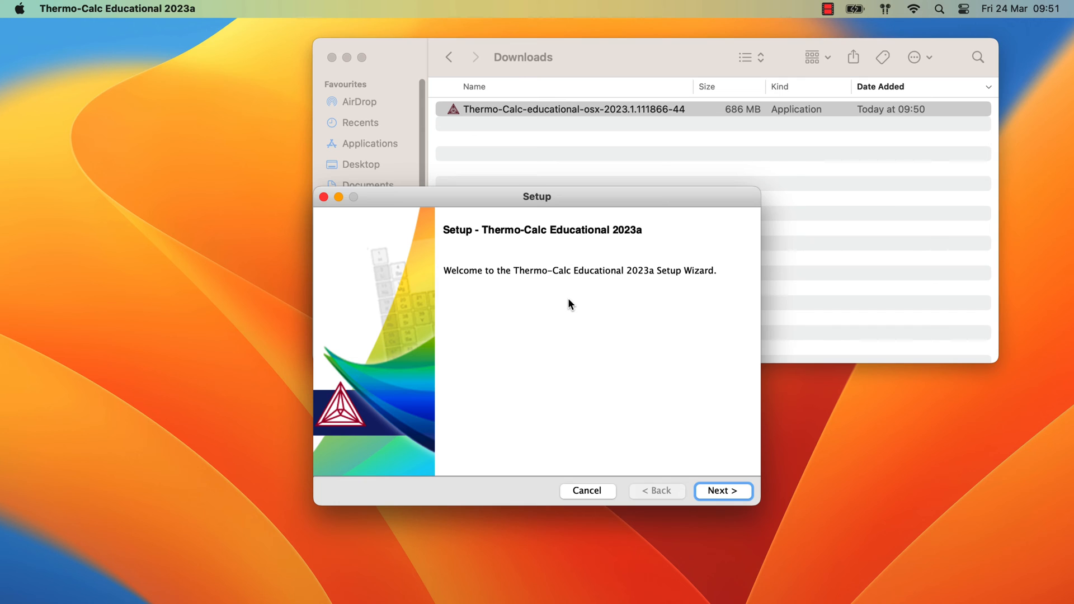
pyautogui.moveTo(552, 315)
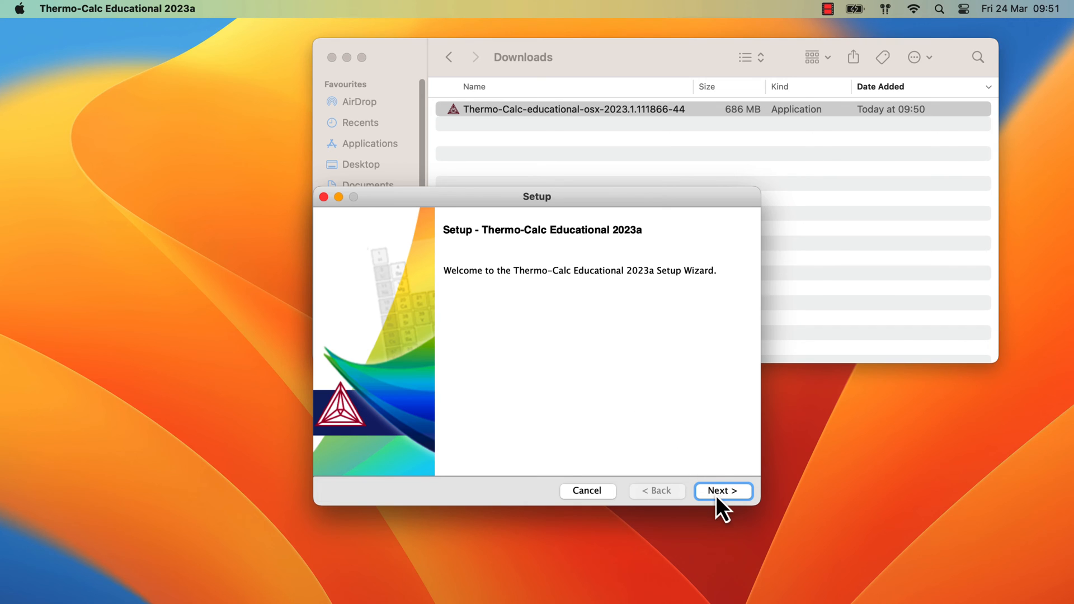
# Step: Accept the license agreement, install Thermo-Calc Educational 2023a and finish the setup wizard
pyautogui.click(723, 491)
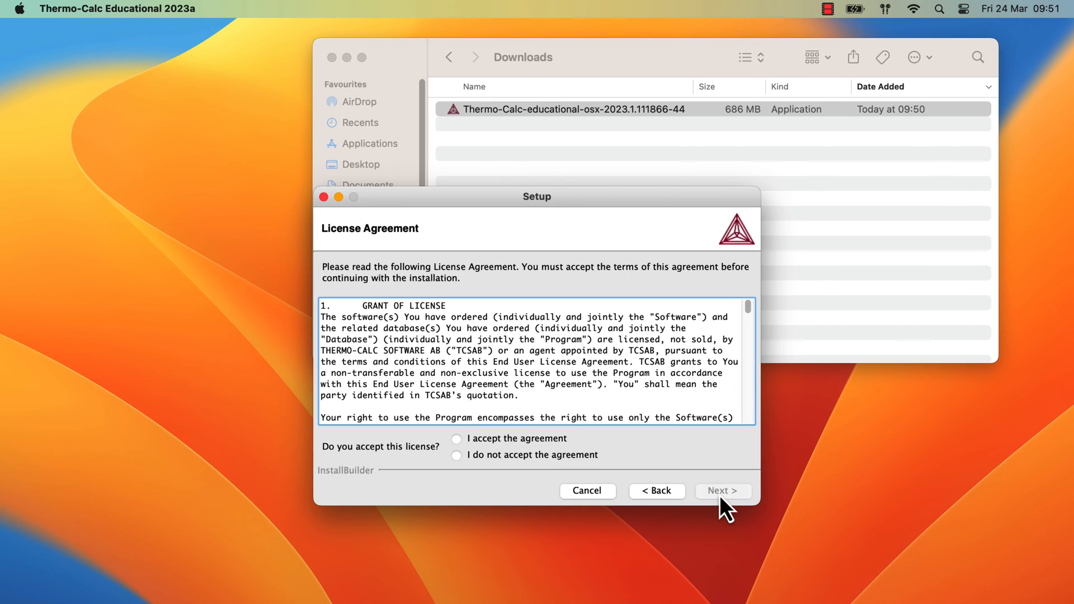
pyautogui.moveTo(684, 496)
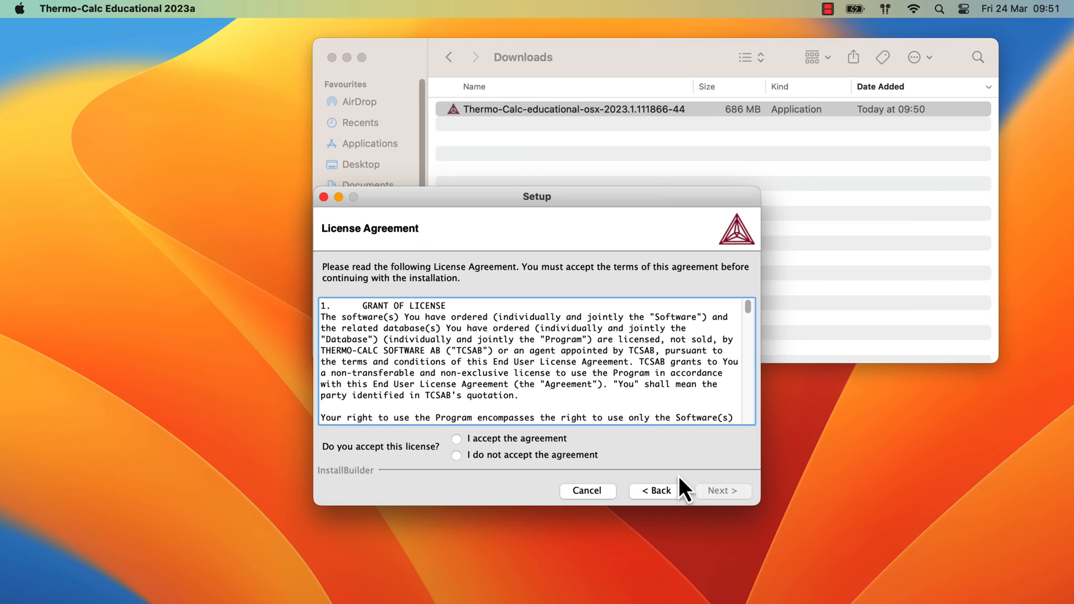
pyautogui.click(456, 438)
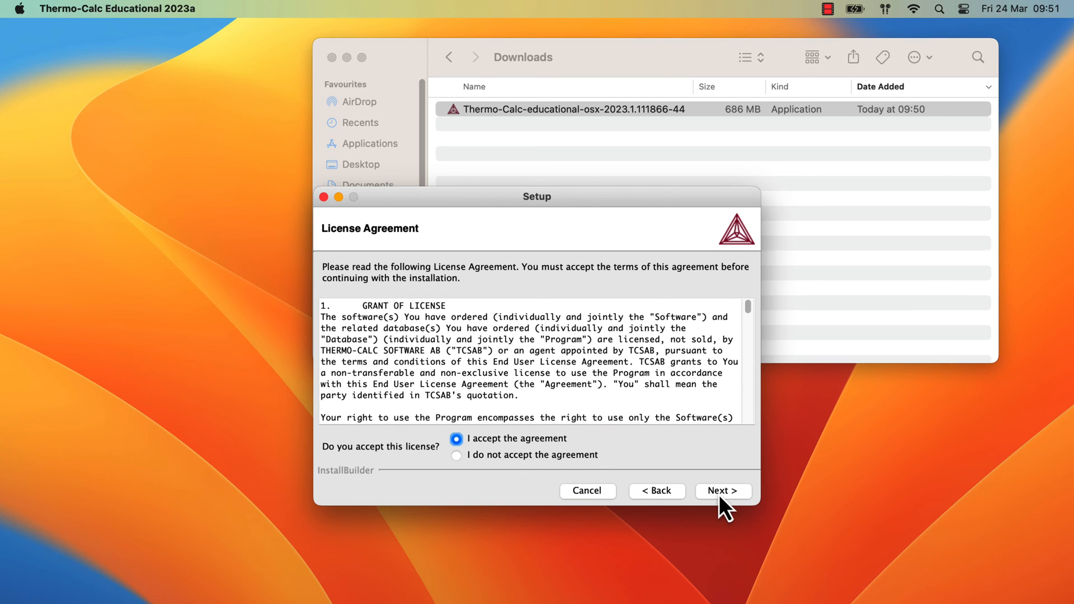
pyautogui.click(723, 491)
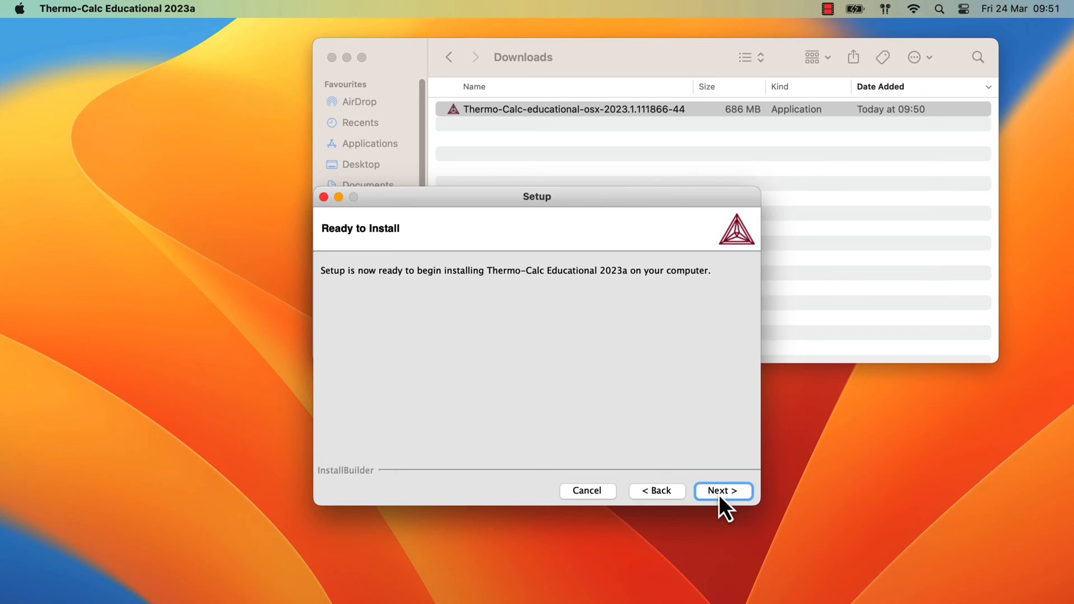
pyautogui.click(723, 491)
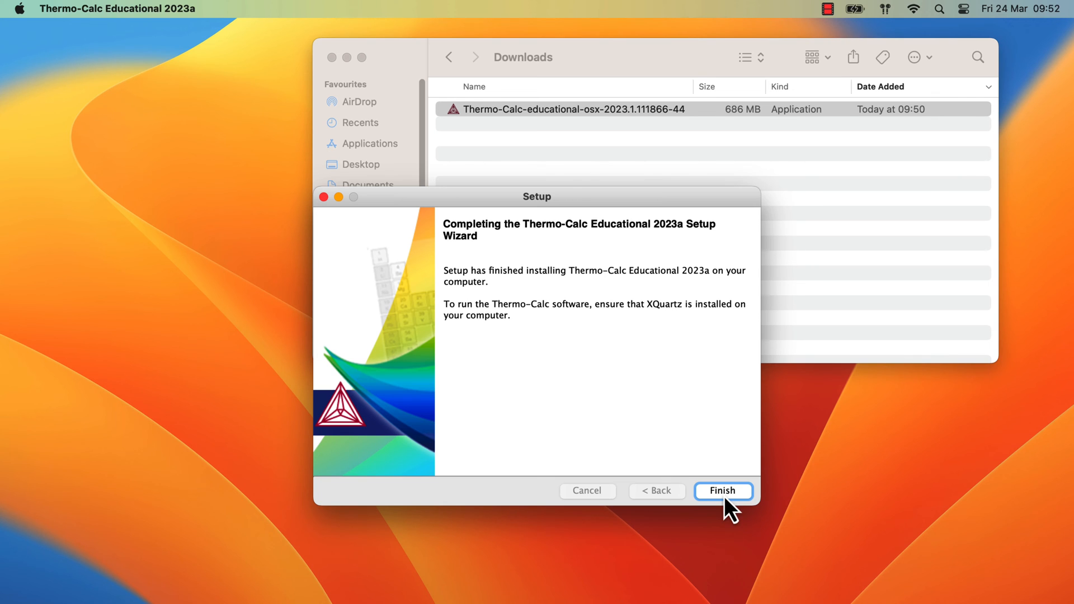
pyautogui.click(722, 491)
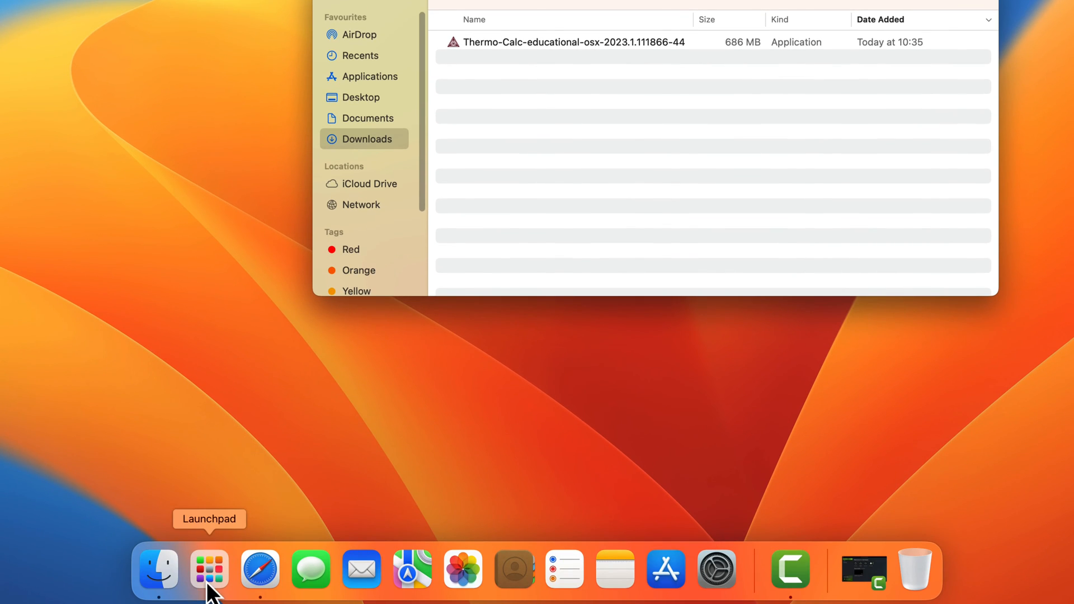
# Step: Launch Thermo-Calc-educational-2023a from the Finder Applications folder
pyautogui.click(208, 569)
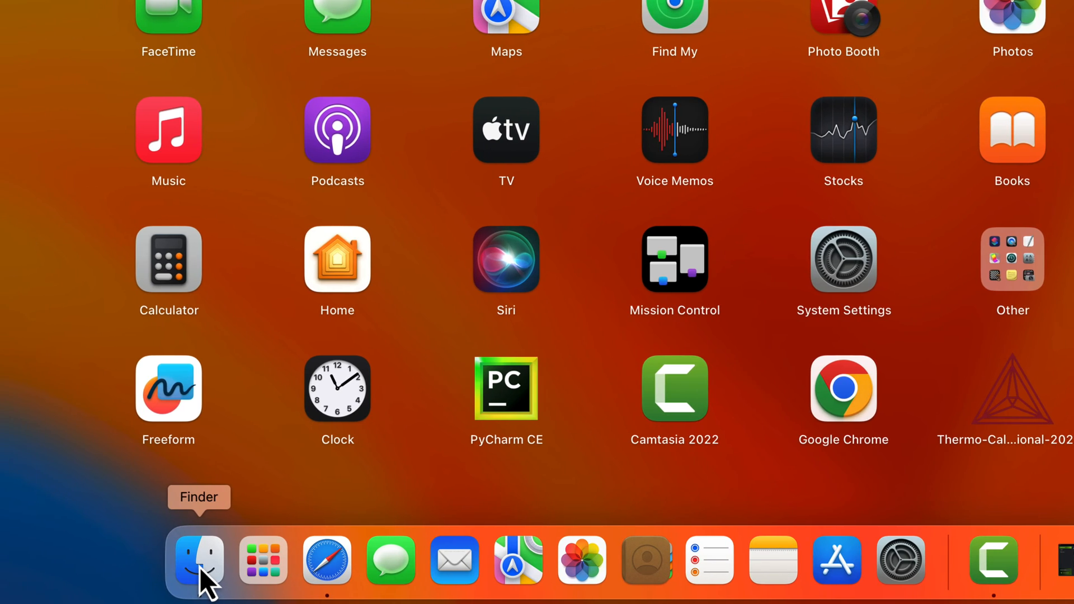
pyautogui.click(198, 560)
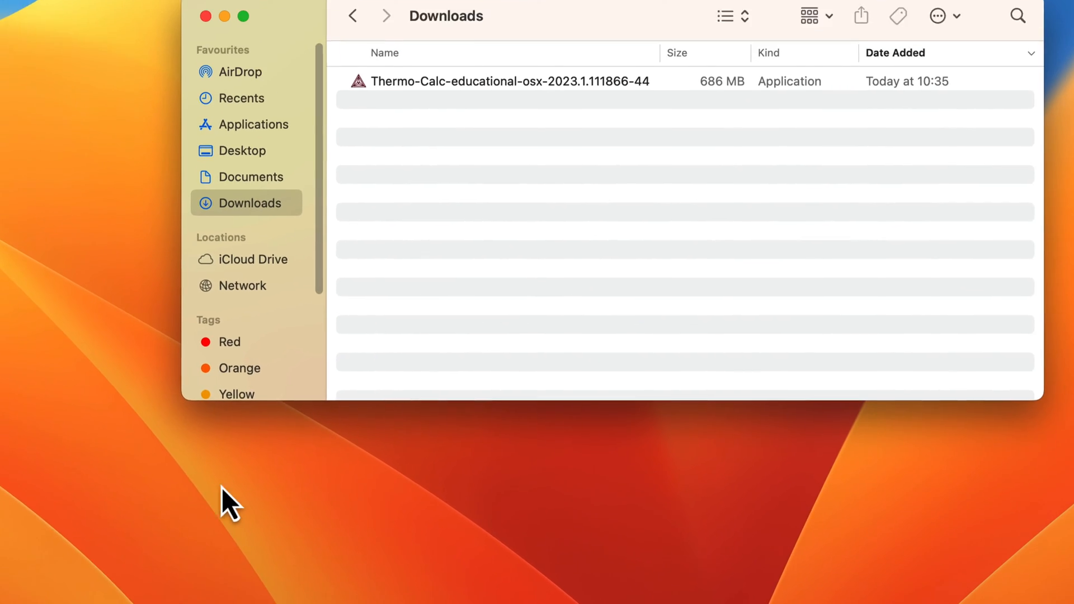
pyautogui.click(185, 180)
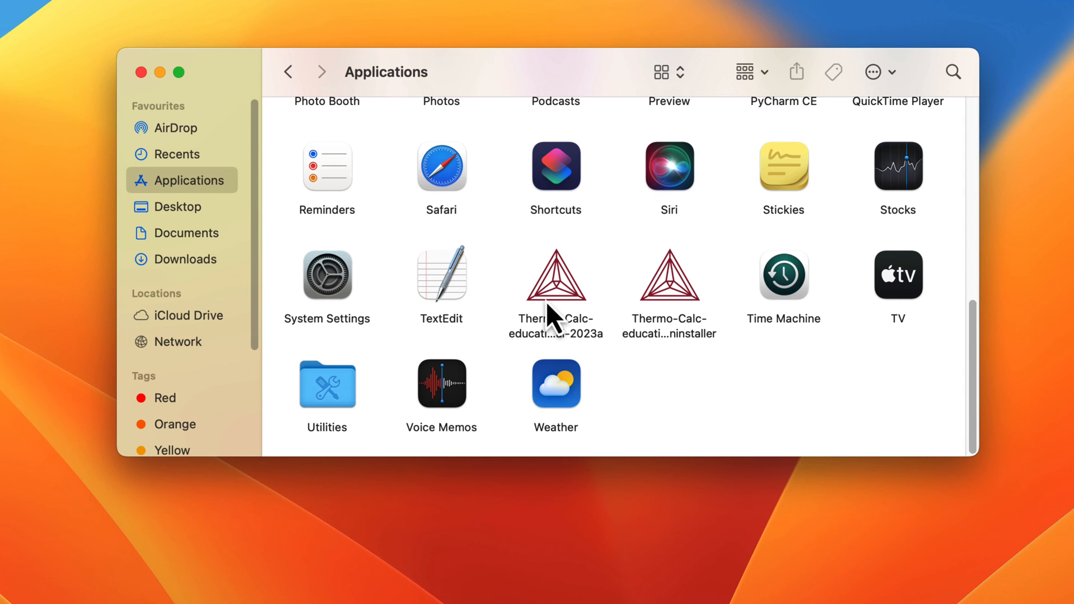
pyautogui.moveTo(559, 322)
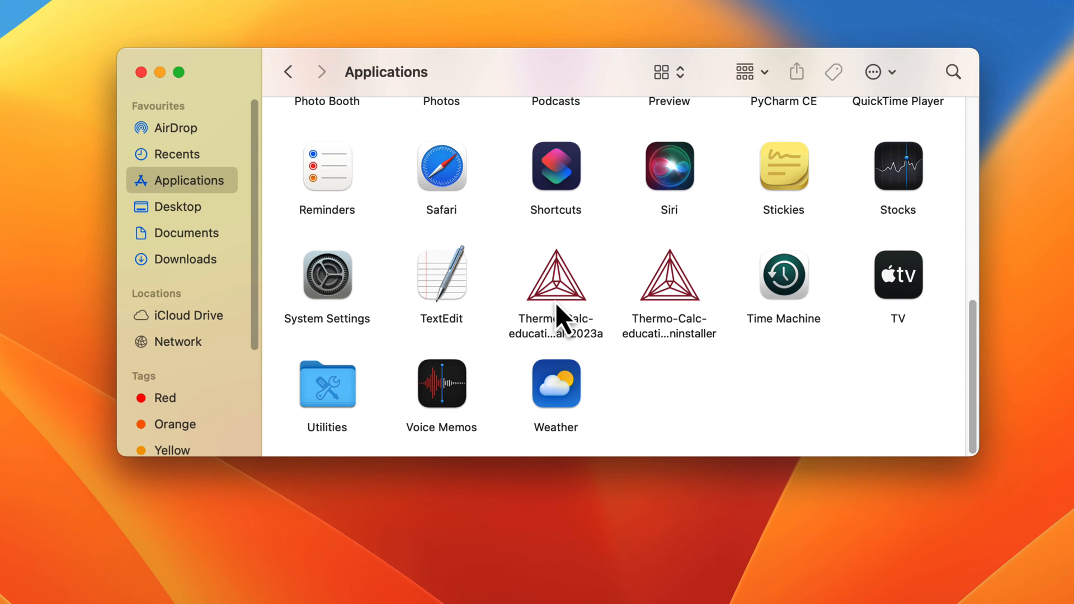
pyautogui.doubleClick(555, 275)
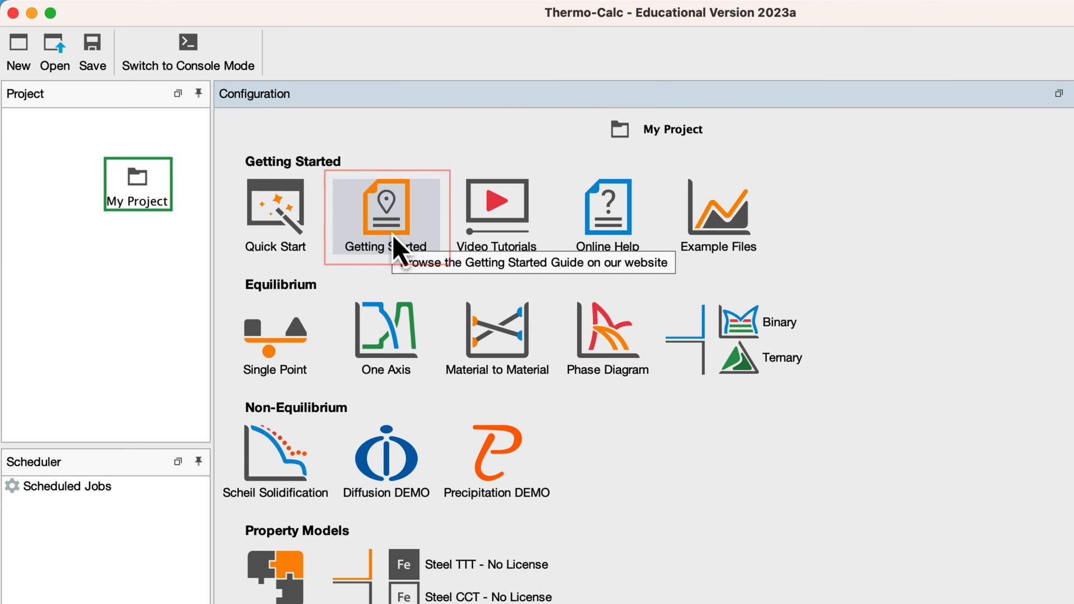
# Step: Open the Getting Started guide, browse and cancel Example Files, then open Video Tutorials online
pyautogui.click(385, 208)
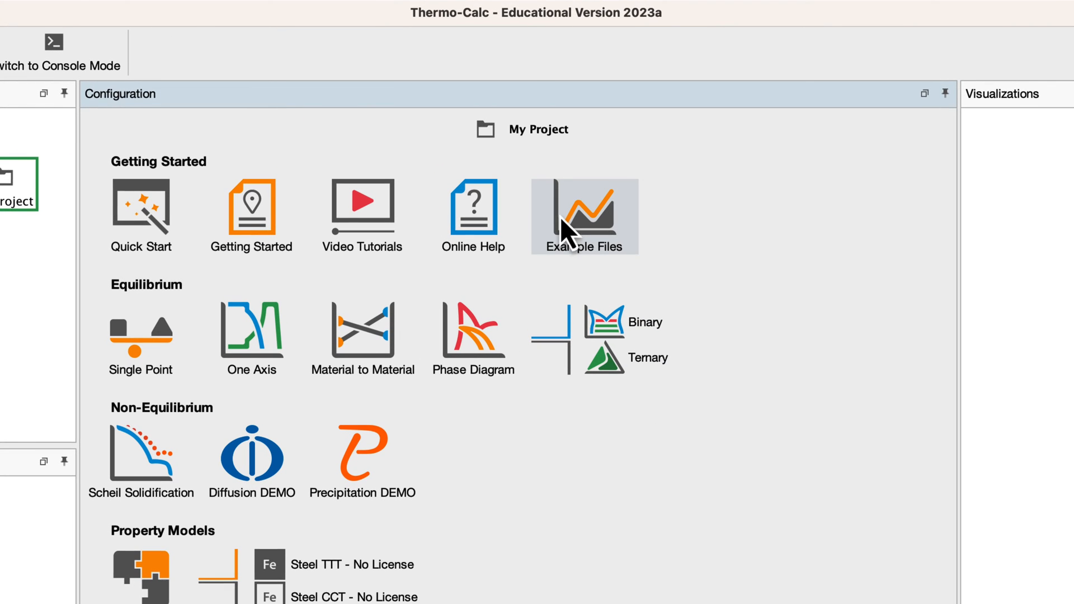
pyautogui.click(584, 216)
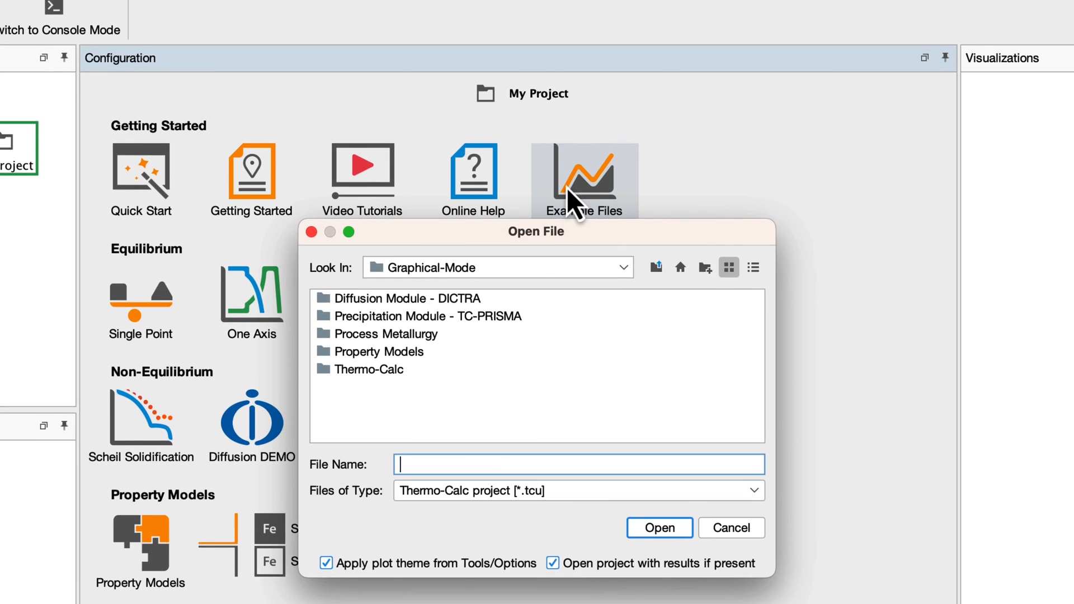
pyautogui.click(732, 528)
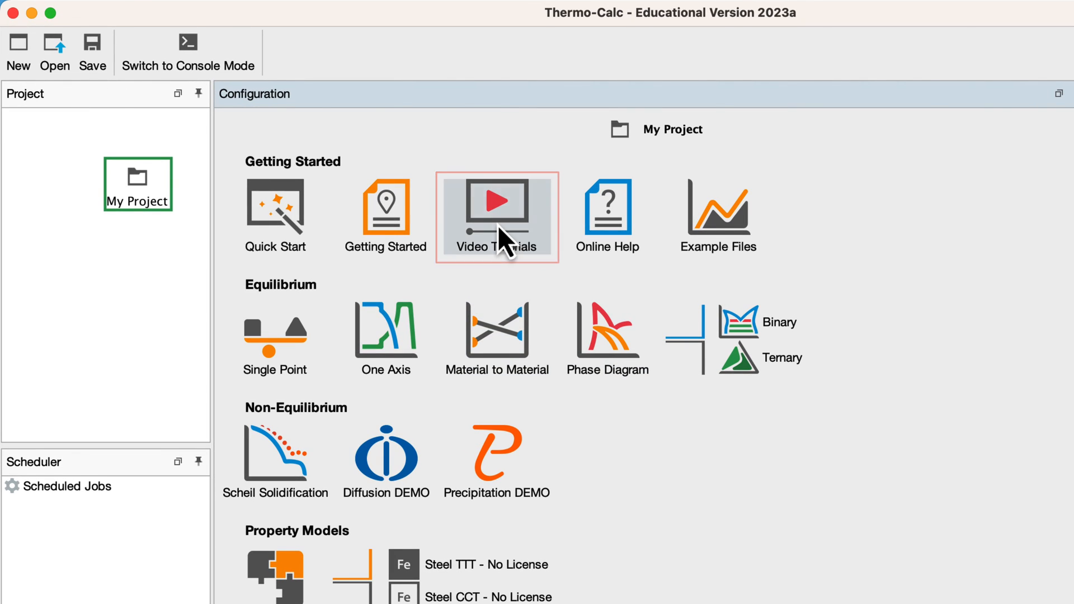
pyautogui.click(497, 216)
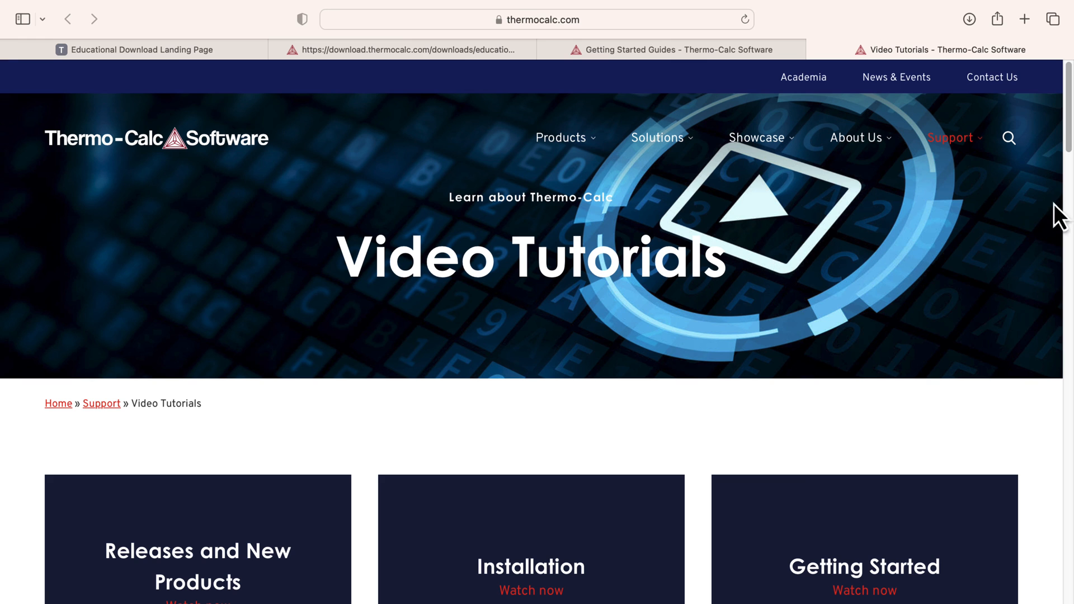
pyautogui.scroll(-3)
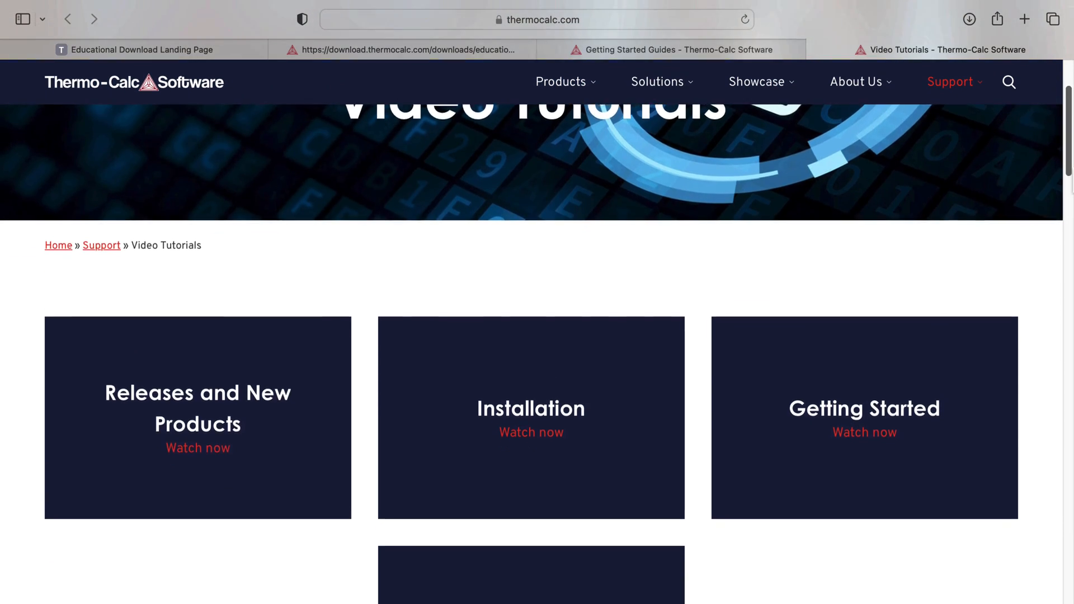
pyautogui.scroll(-3)
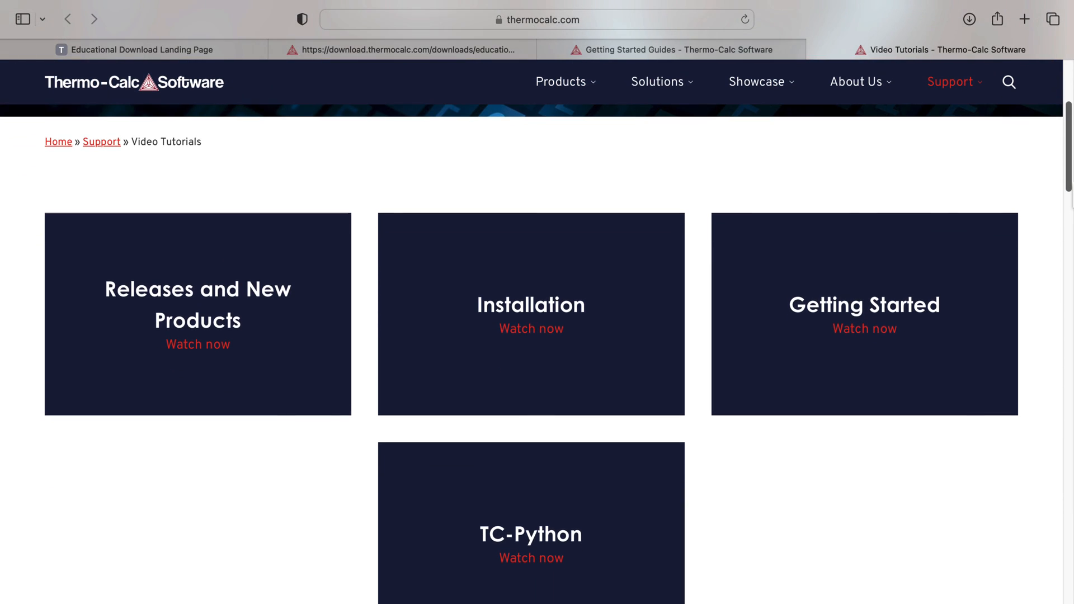
pyautogui.scroll(-3)
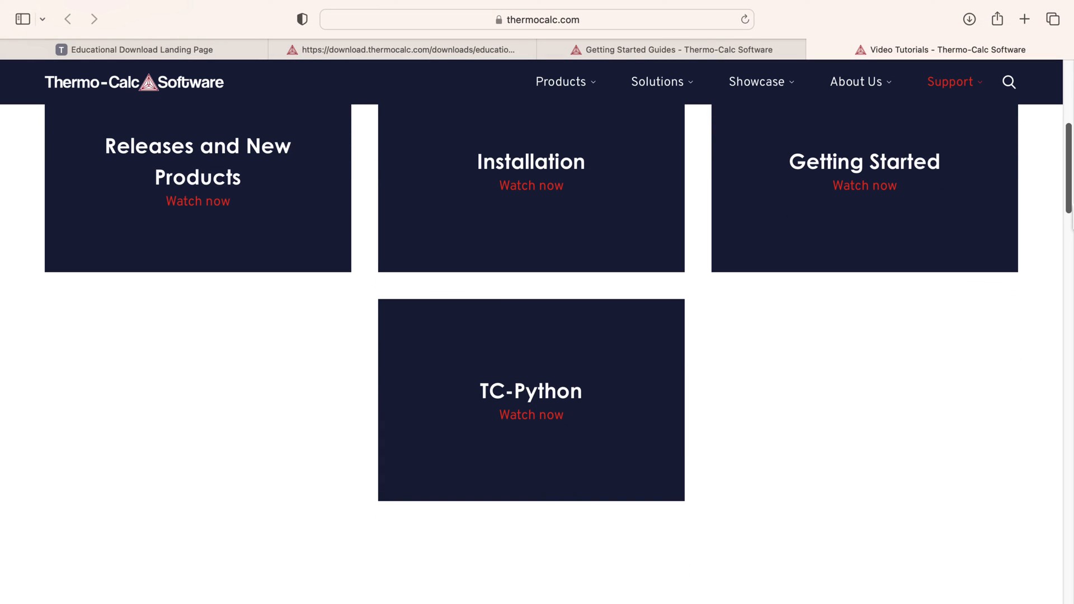
pyautogui.scroll(-3)
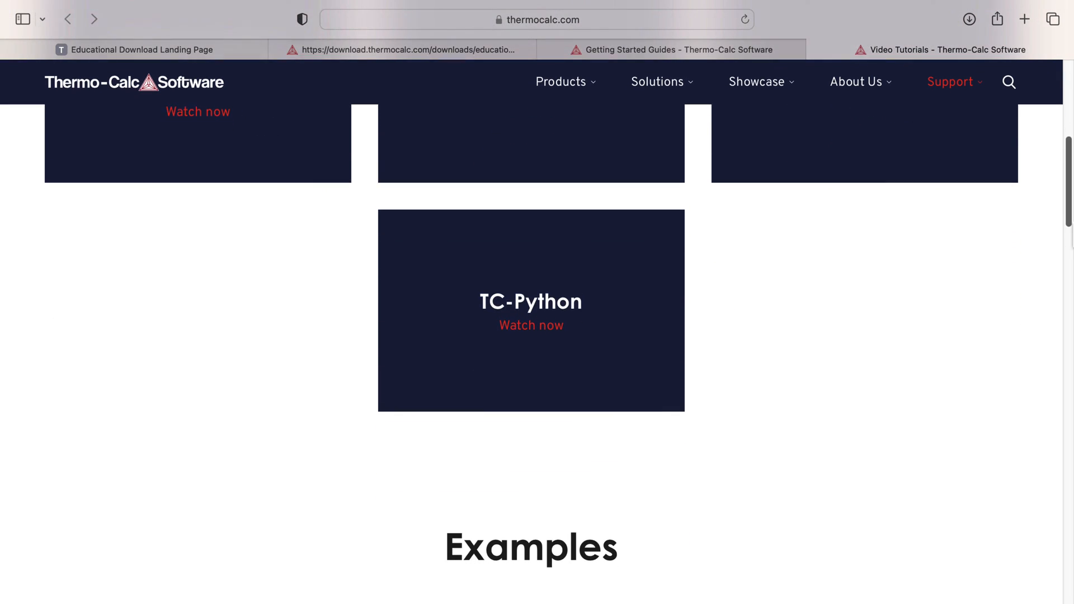
pyautogui.scroll(3)
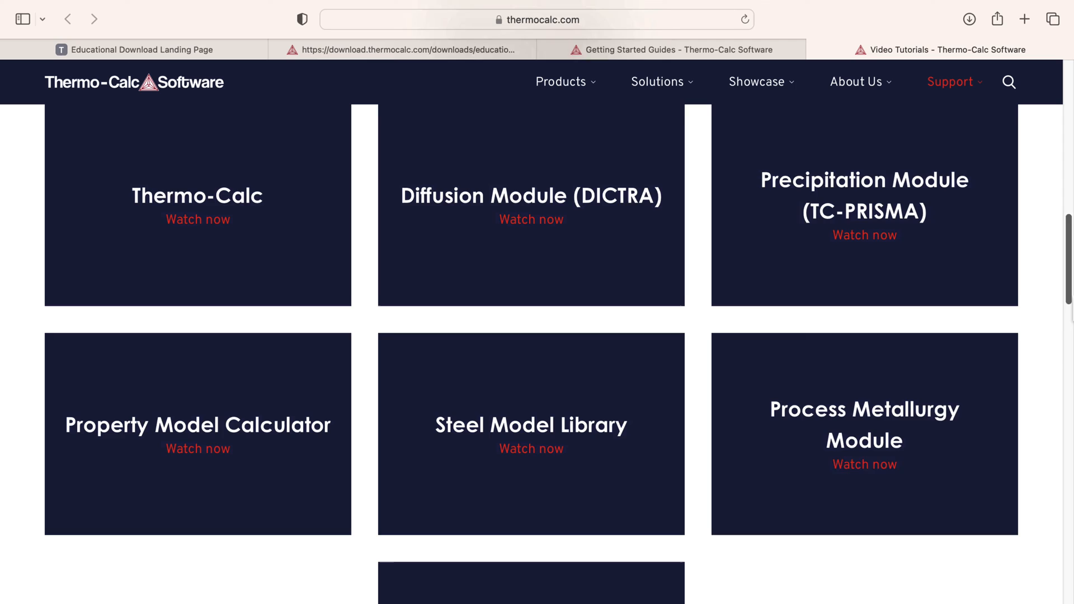